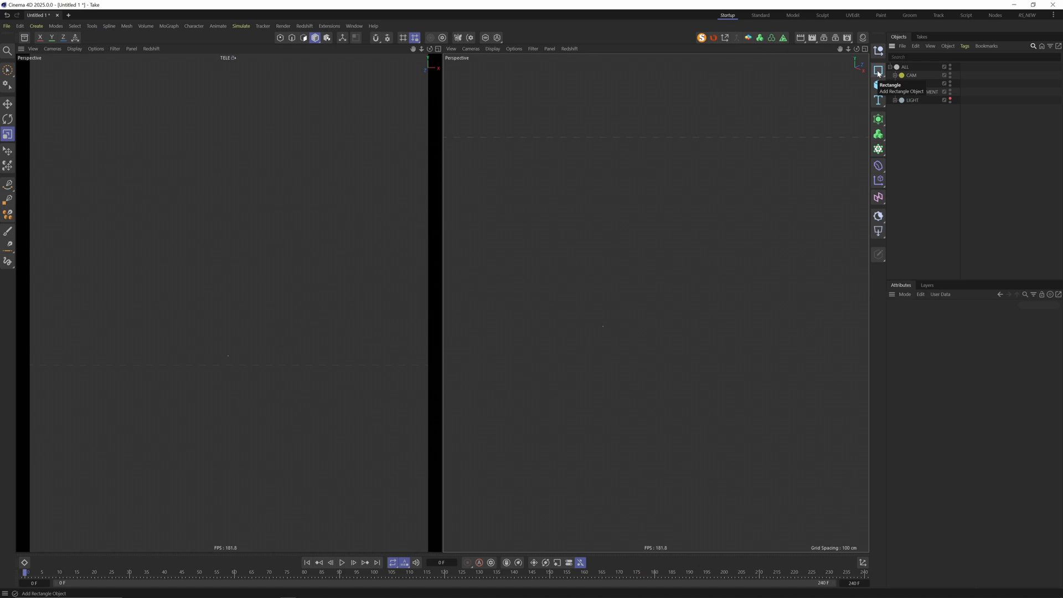
Step: Add a 400 cm Rectangle spline from the spline palette to the empty scene
left_click(878, 70)
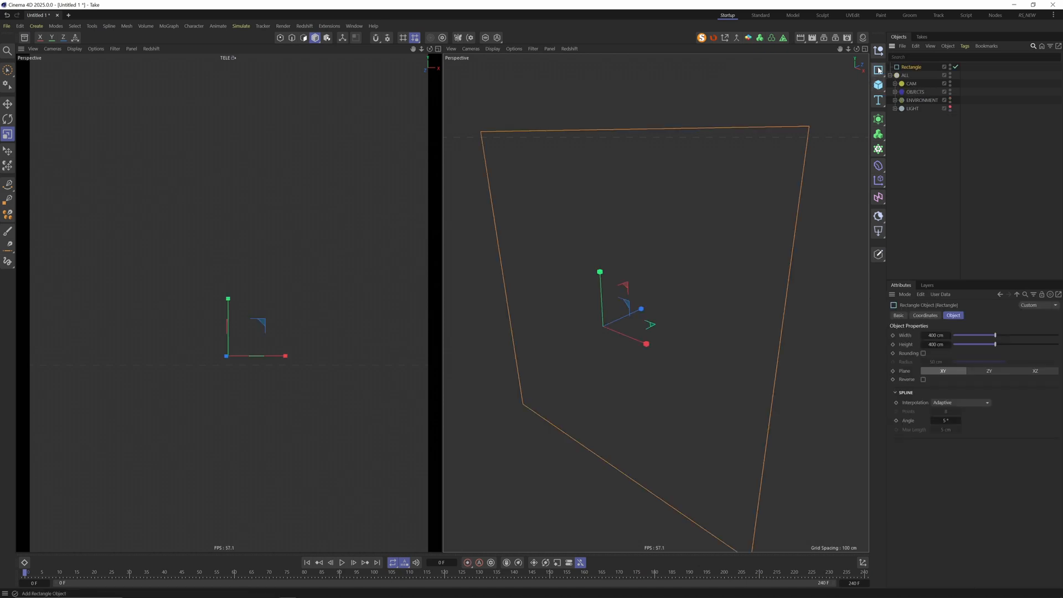
left_click(878, 70)
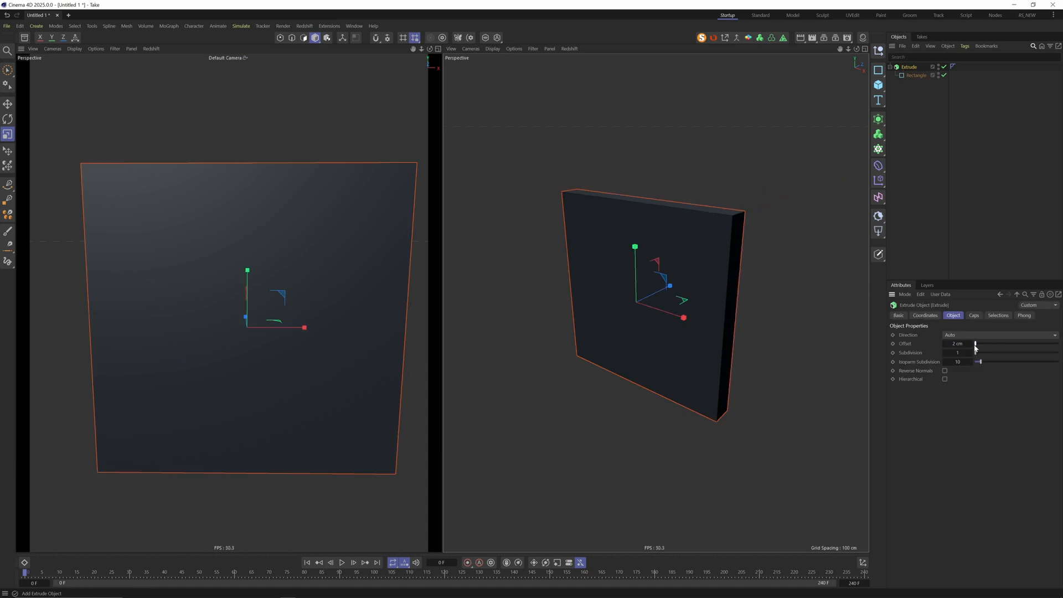
Step: Raise the Extrude offset and give both caps a Round bevel of 2.31 cm with 4 subdivisions
left_click(974, 316)
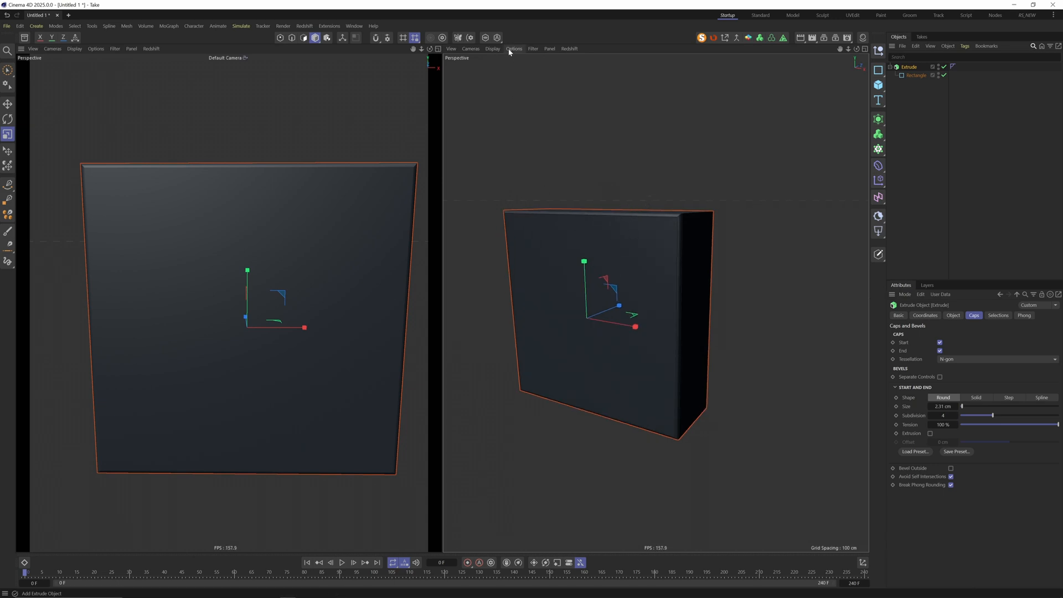
left_click(492, 48)
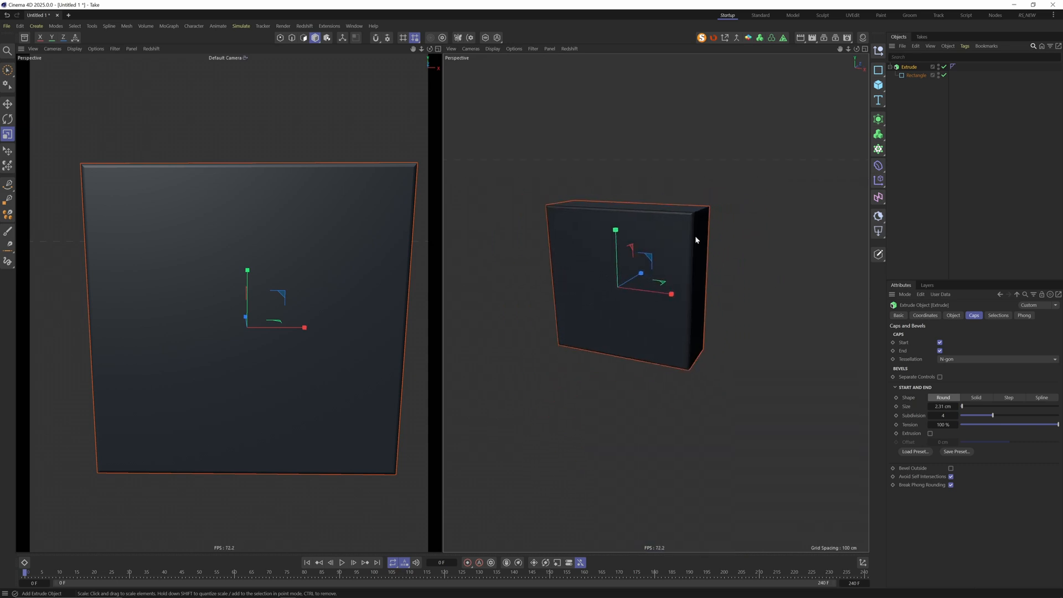
Step: Enable rounding on the 160 cm rectangle with an 8 cm corner radius
left_click(915, 76)
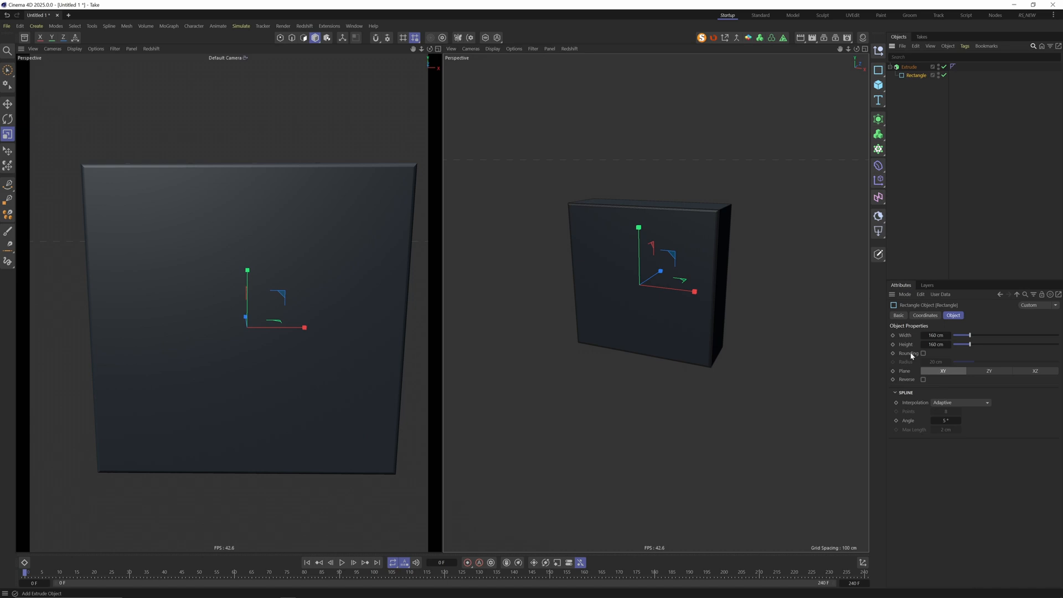
left_click(922, 353)
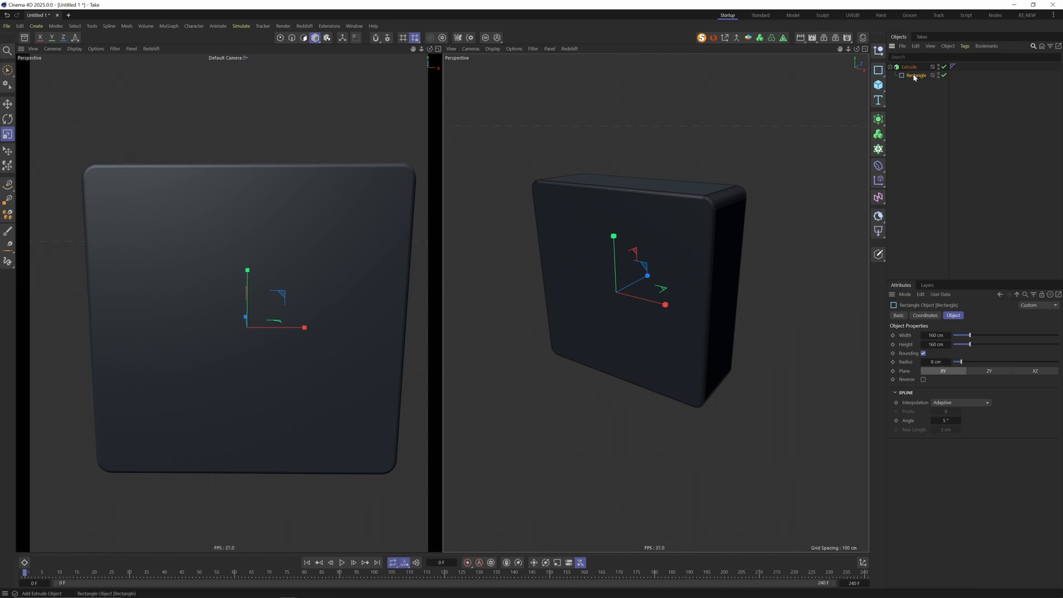
mouse_move(950, 405)
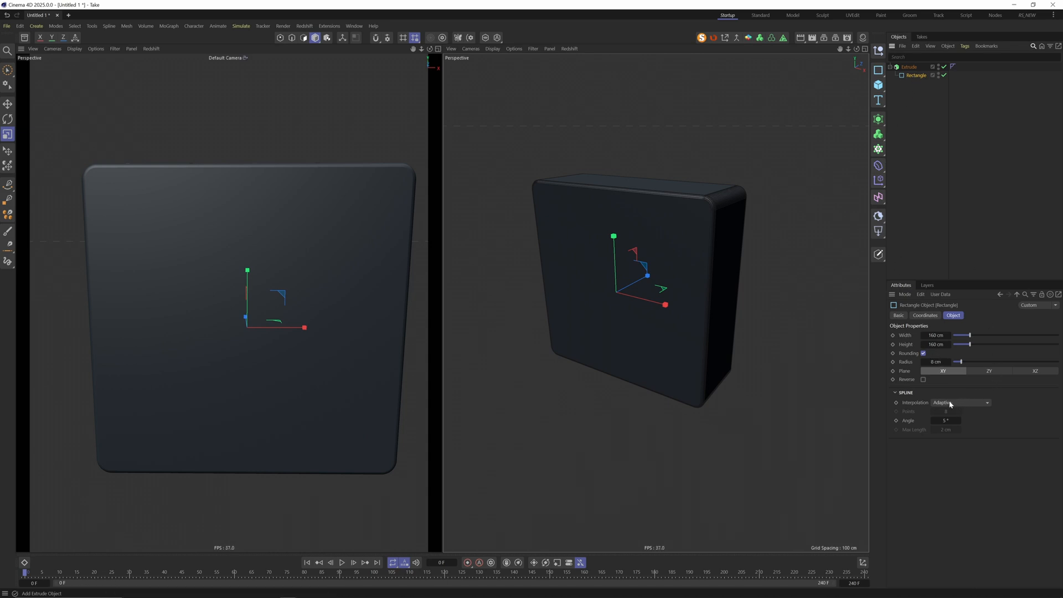
Step: Set the rectangle's spline interpolation to Natural
left_click(959, 401)
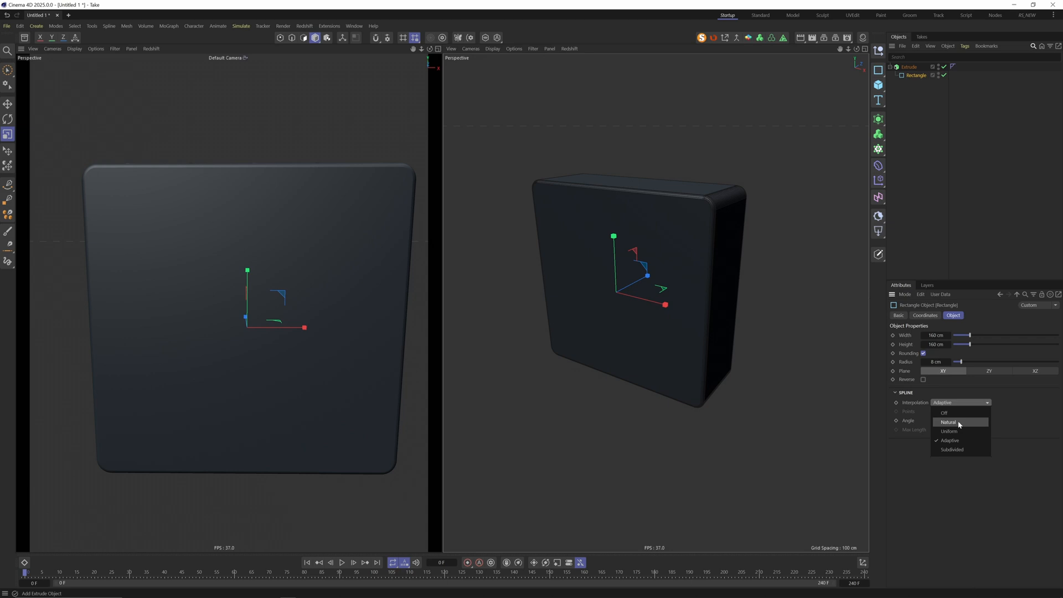
left_click(947, 422)
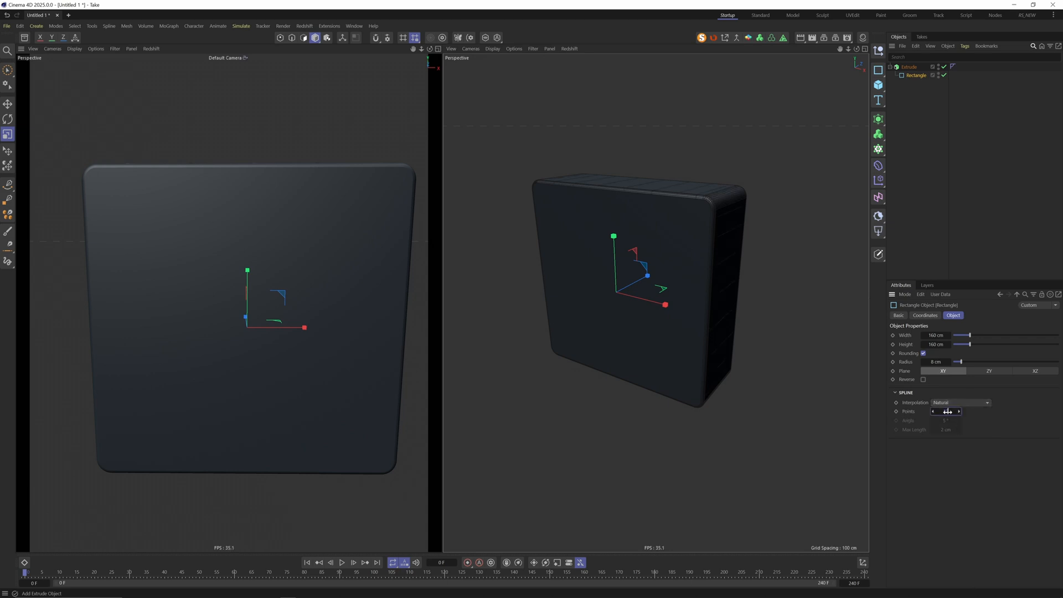
left_click(908, 66)
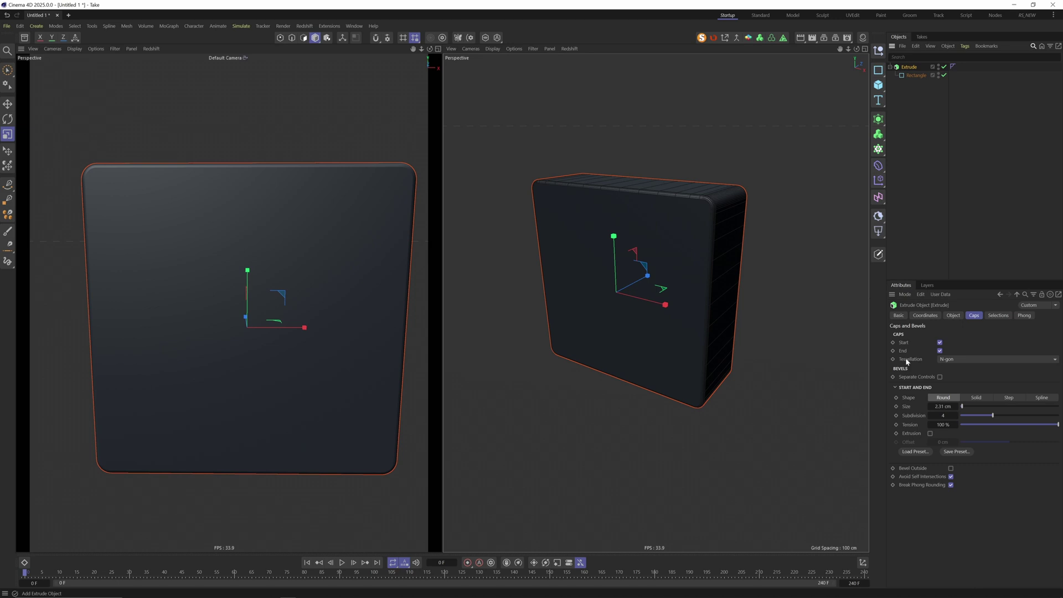
mouse_move(951, 366)
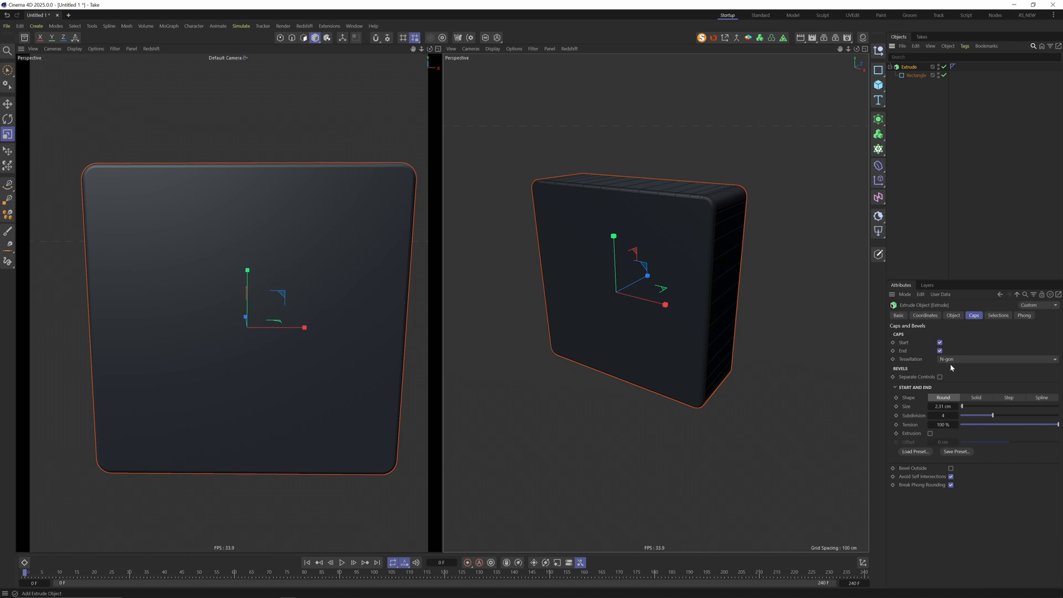
Step: Change the Extrude caps tessellation to Regular Grid
left_click(996, 358)
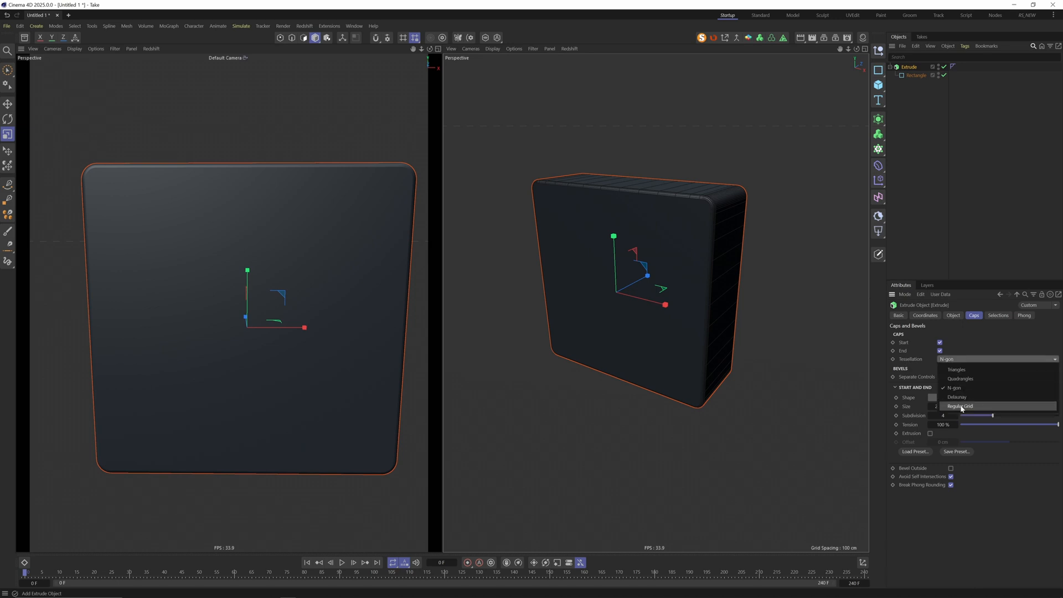
left_click(957, 397)
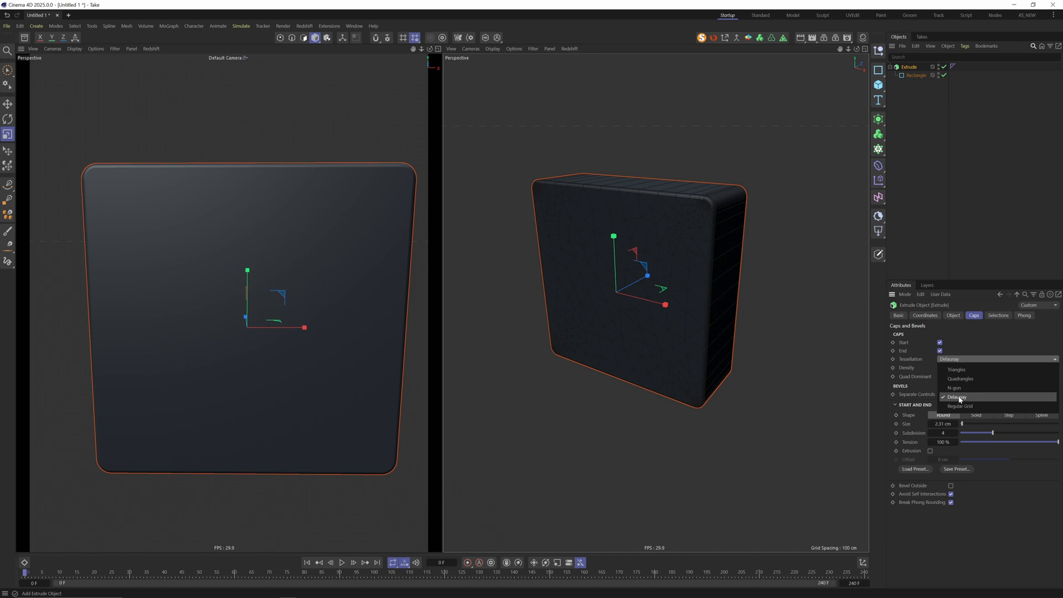
left_click(961, 407)
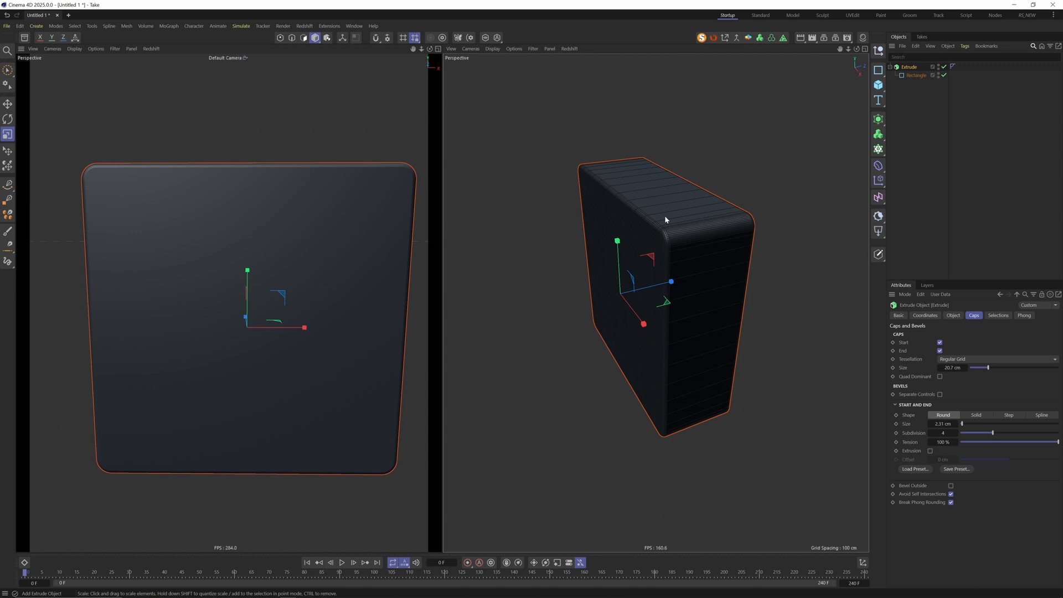
Step: Raise the Extrude offset to 52 cm with extra subdivisions and set cap tessellation to Delaunay at 100%
left_click(953, 316)
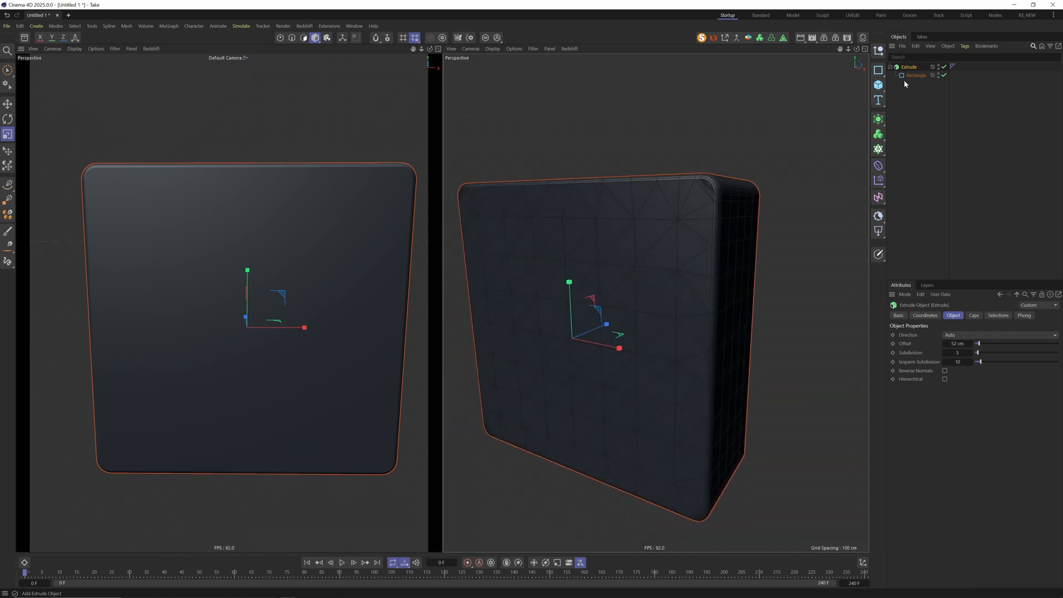
left_click(974, 316)
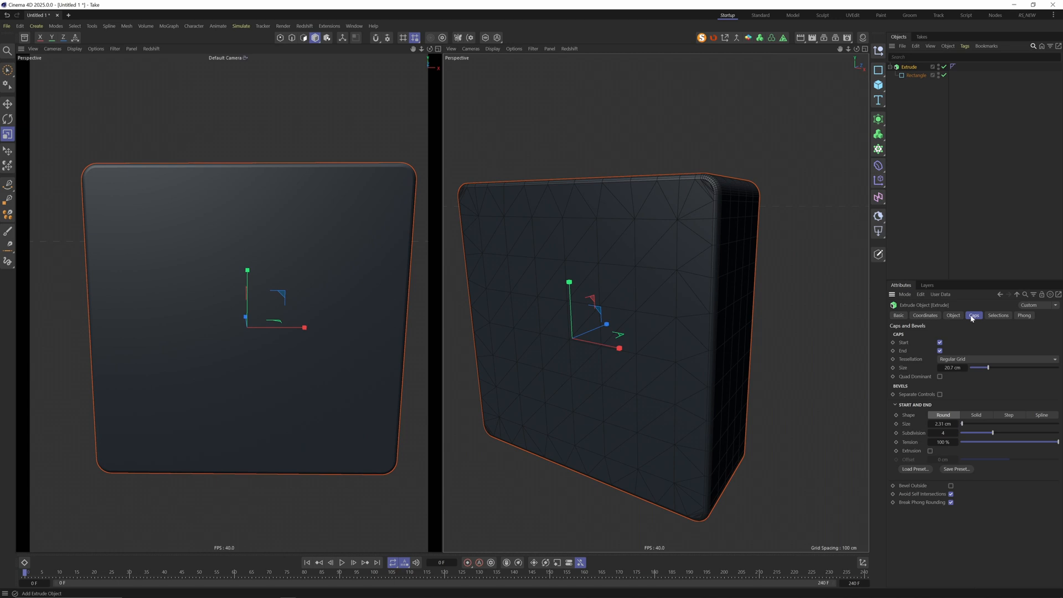
left_click(994, 359)
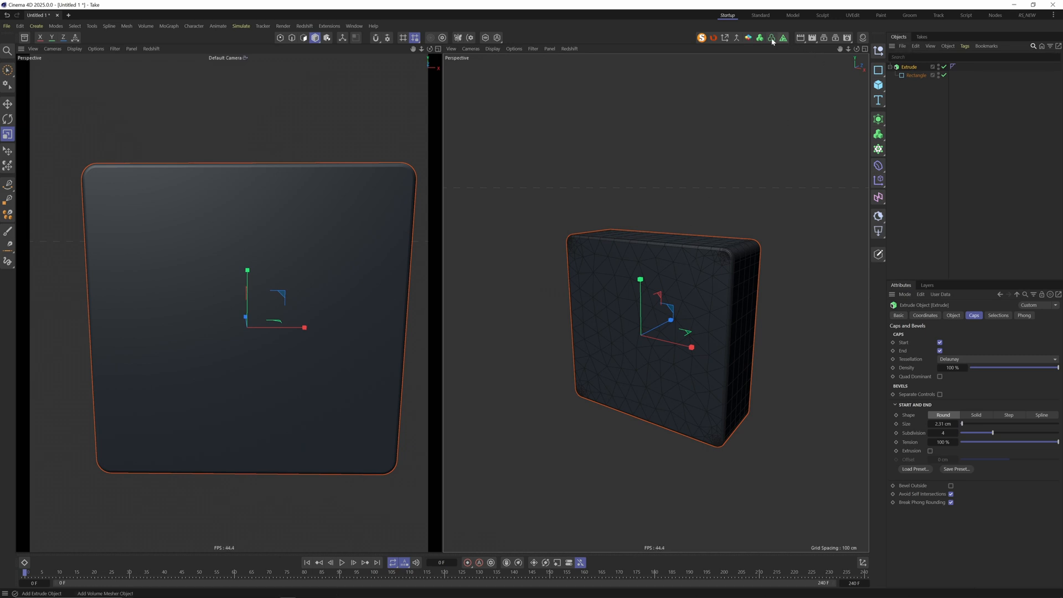
mouse_move(783, 37)
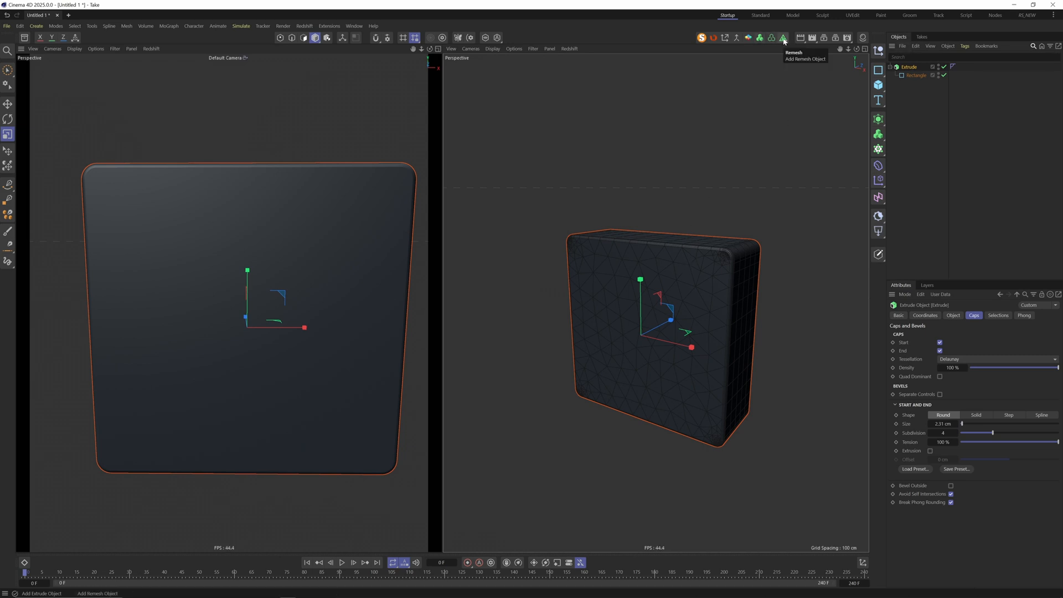
left_click(783, 38)
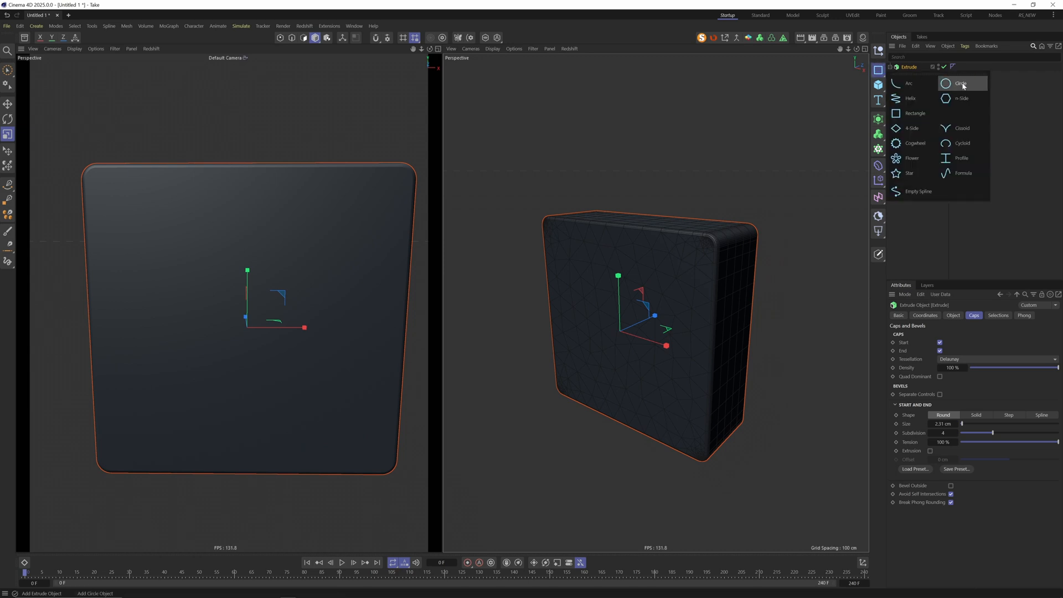
Step: Add a Circle spline and scale it down to fit inside the rounded rectangle
left_click(961, 83)
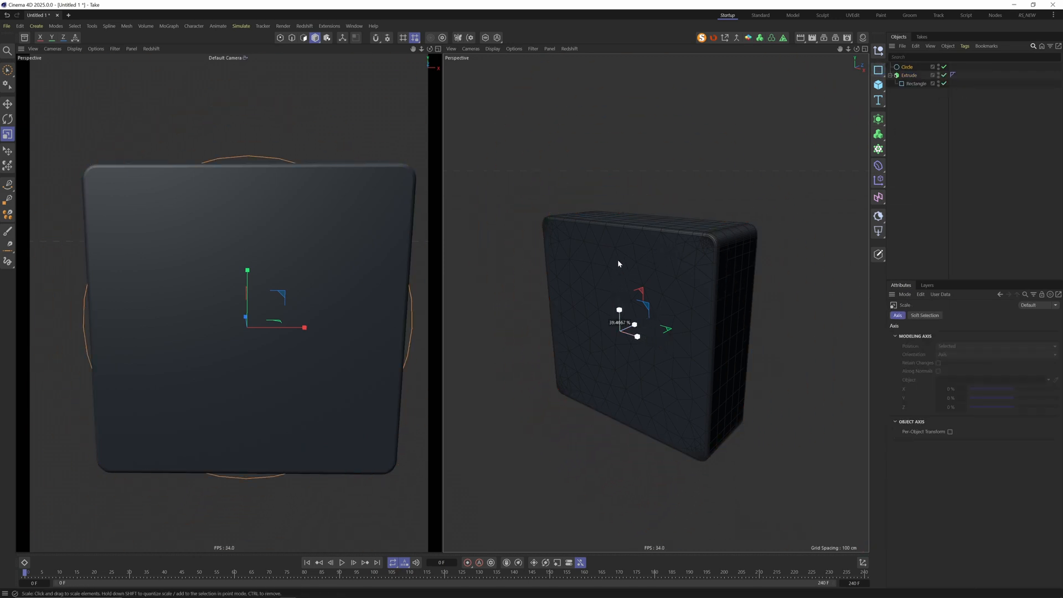
left_click(907, 66)
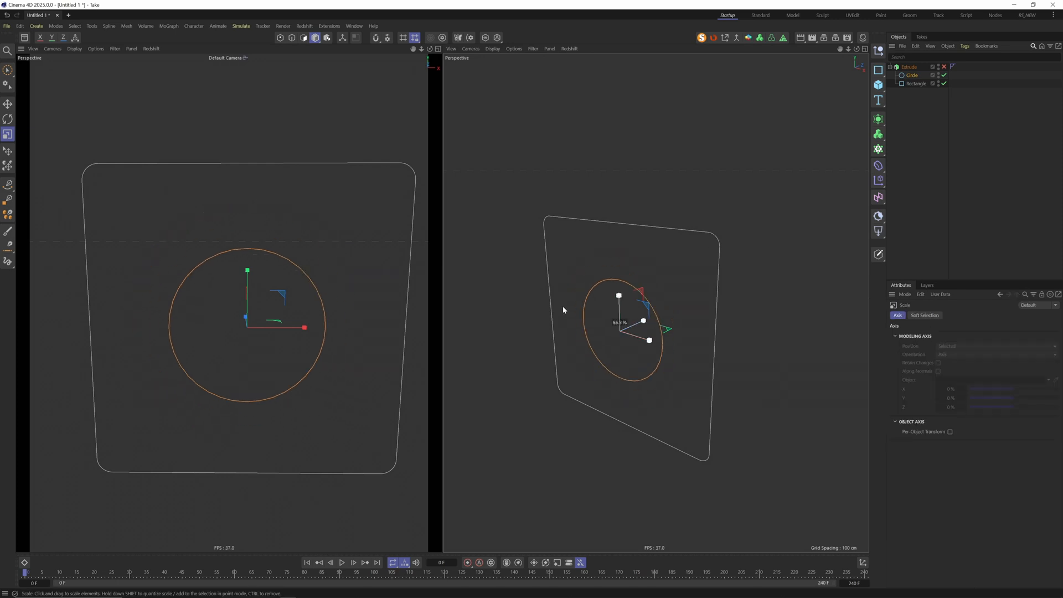
left_click(8, 70)
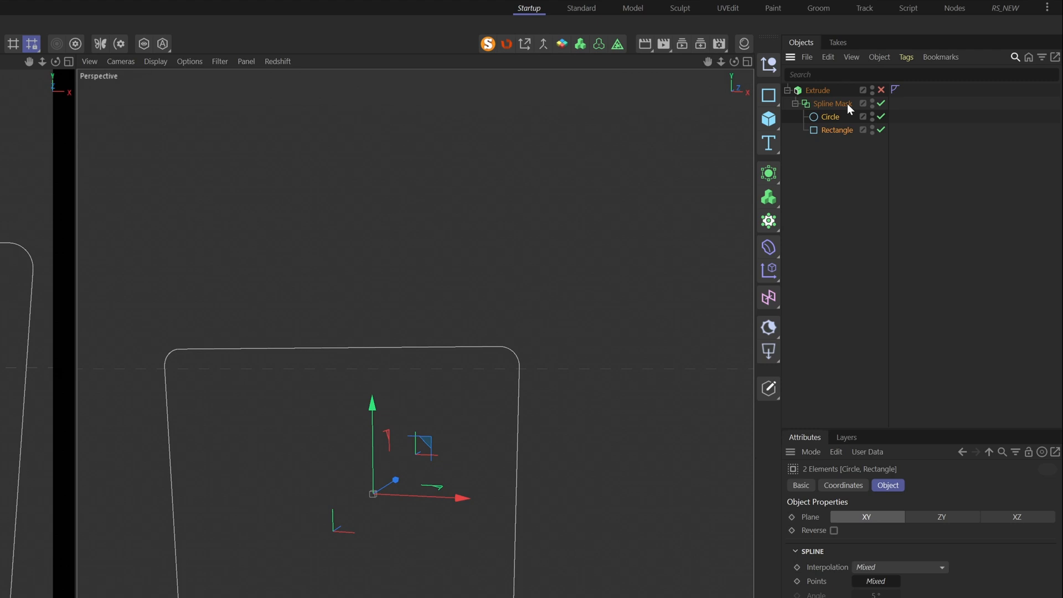
Step: Set the Spline Mask mode to B subtract A so the circle cuts the rectangle
left_click(833, 103)
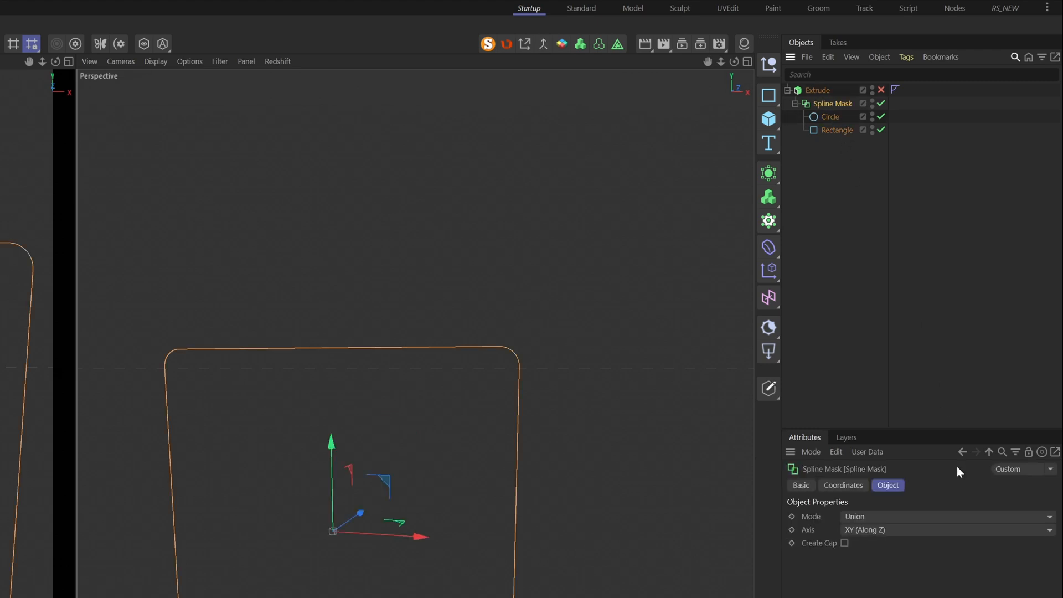
left_click(947, 516)
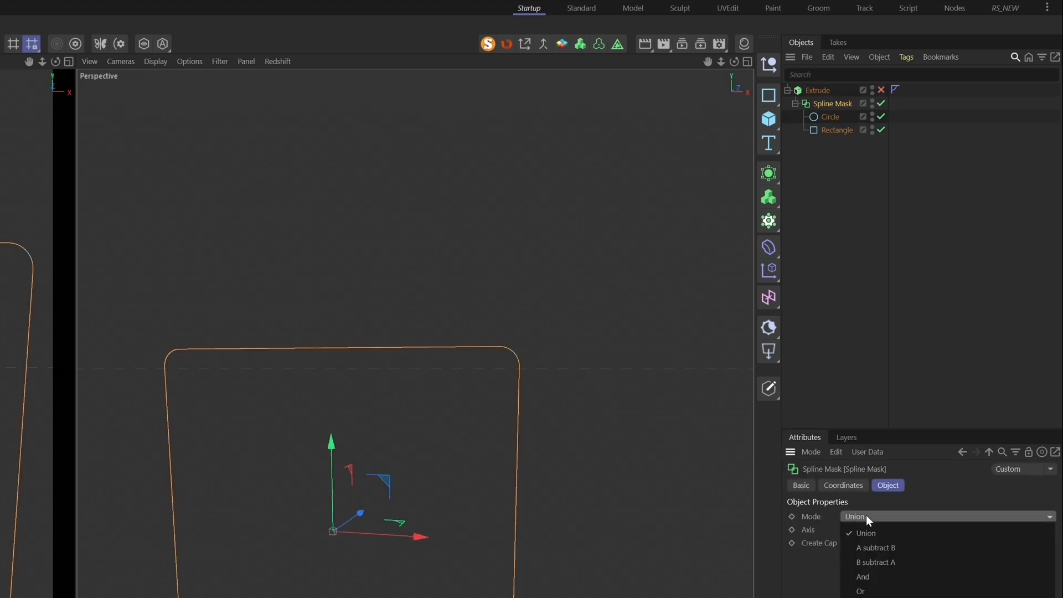
left_click(875, 547)
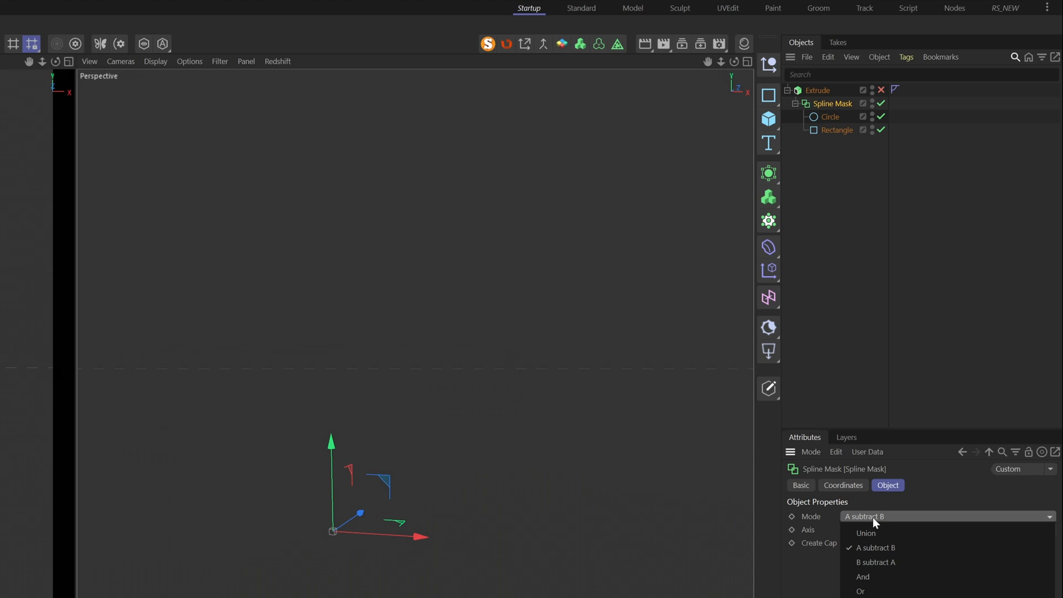
left_click(874, 561)
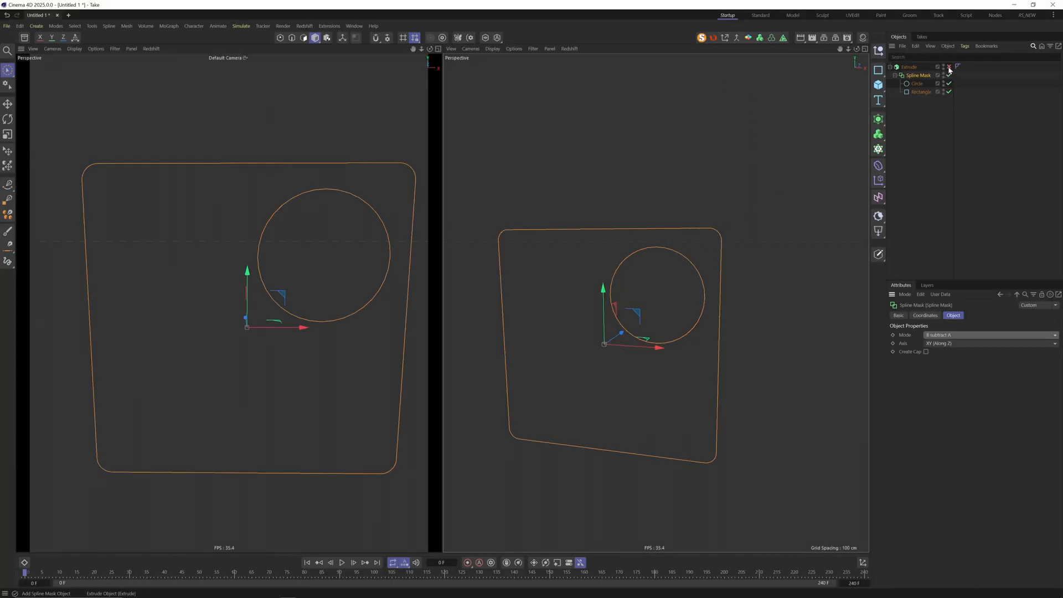
Step: Re-enable the Extrude and give the circle and rectangle adaptive interpolation at 5°
left_click(909, 67)
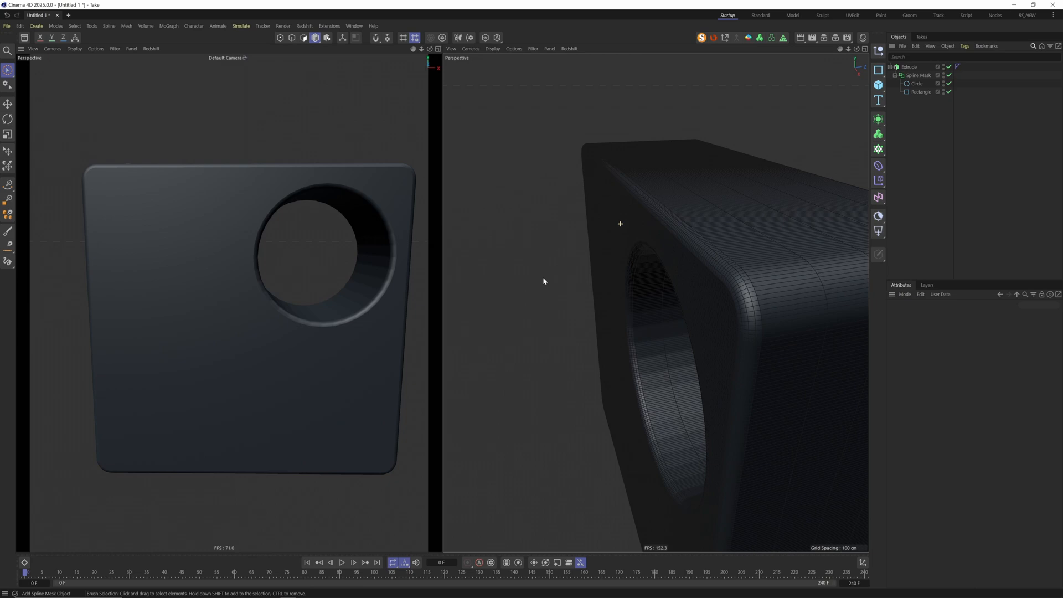
left_click(959, 366)
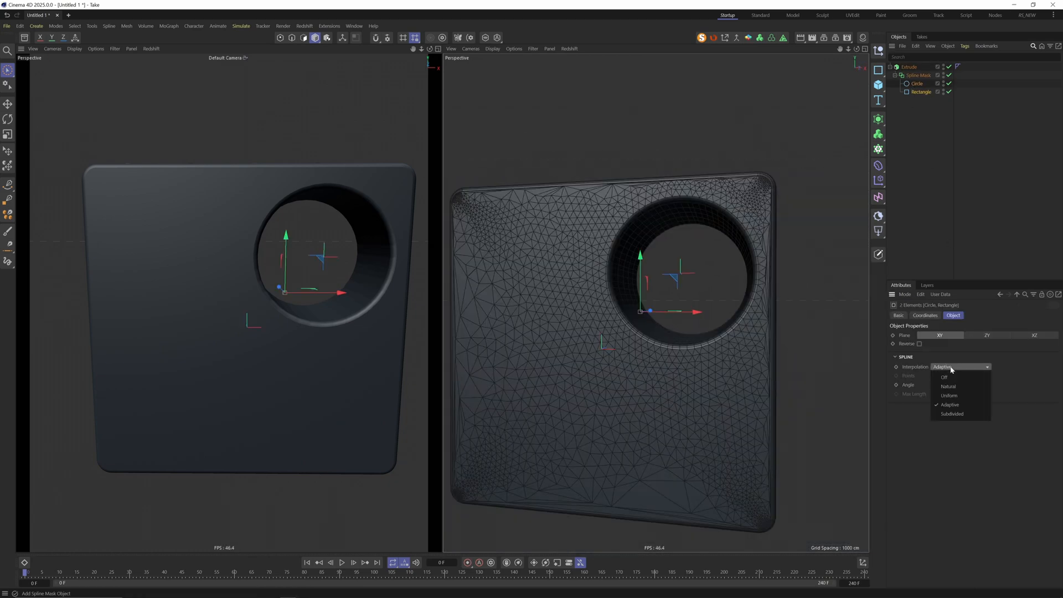
left_click(949, 405)
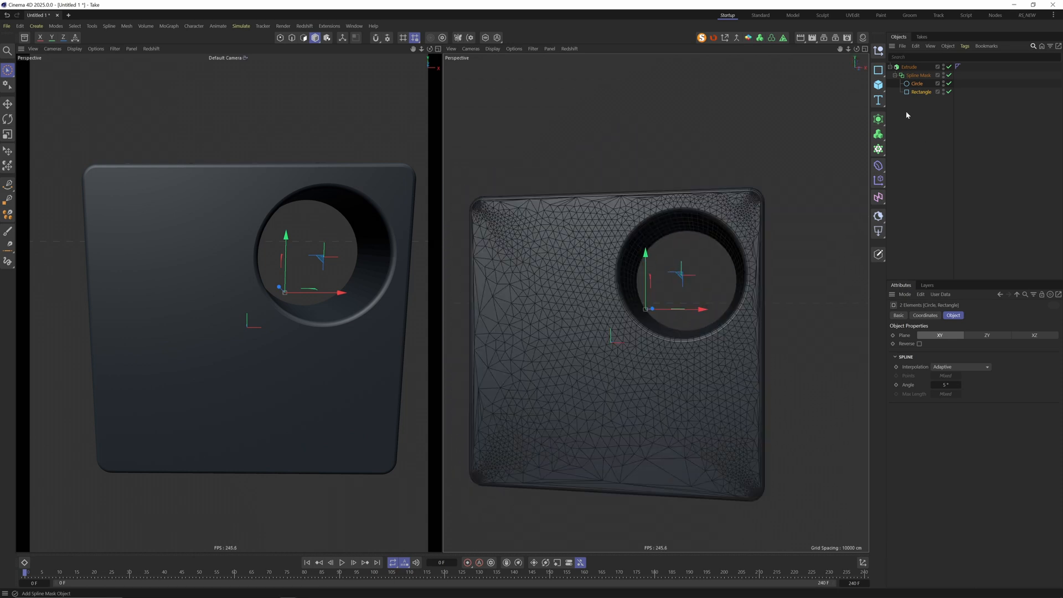
Step: Wrap the circle in a Connect object via Commander and duplicate the circle below the first
left_click(917, 83)
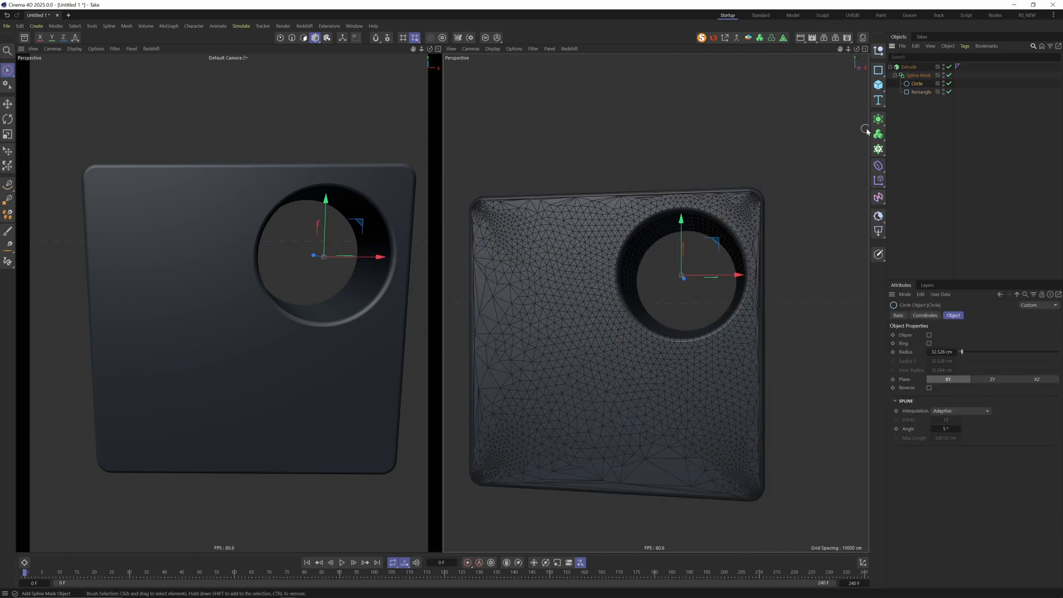
left_click(916, 83)
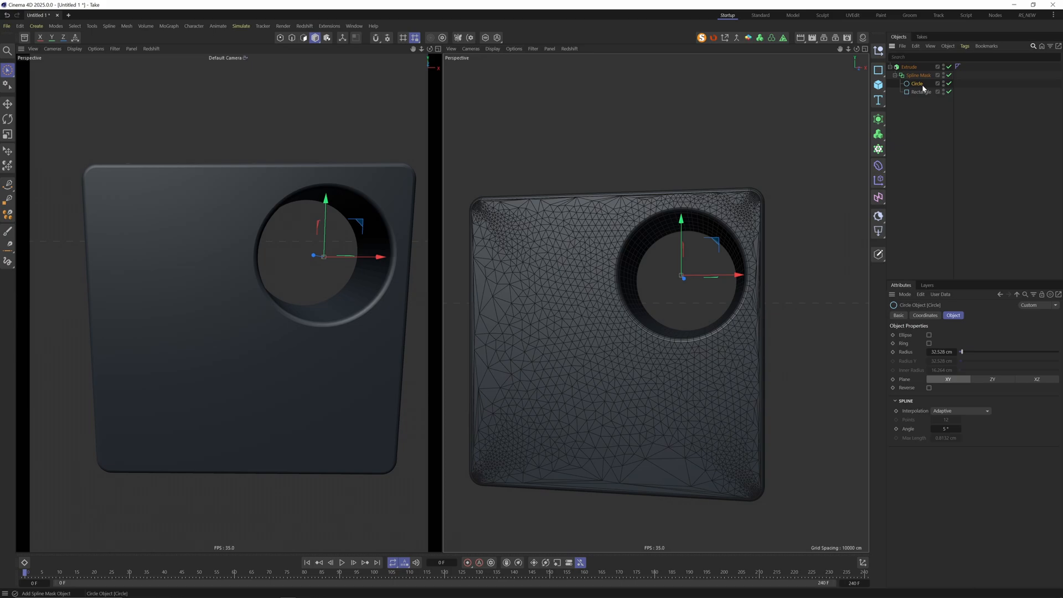
type("connect")
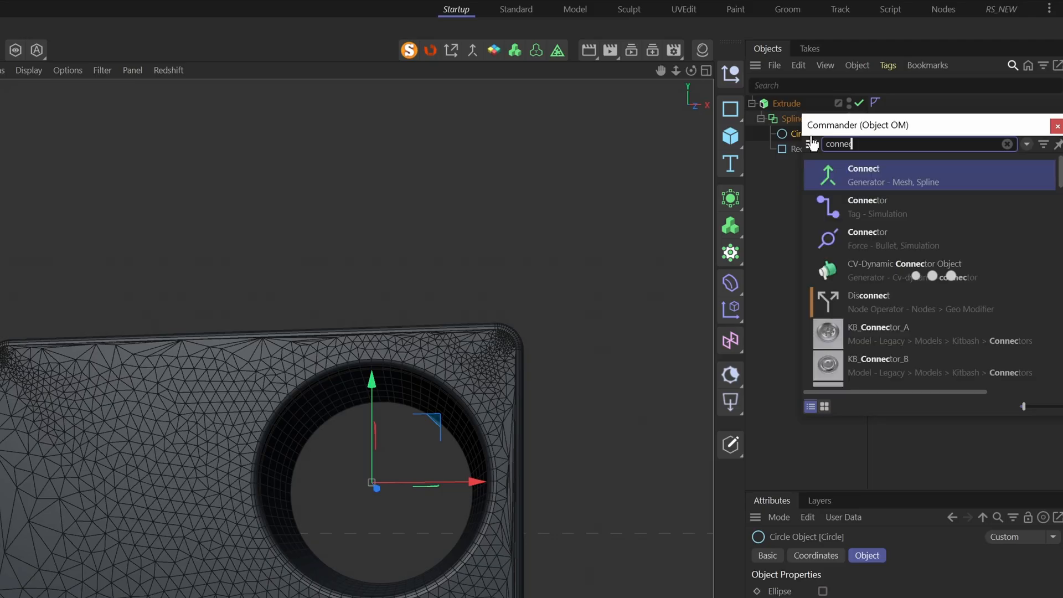
mouse_move(864, 176)
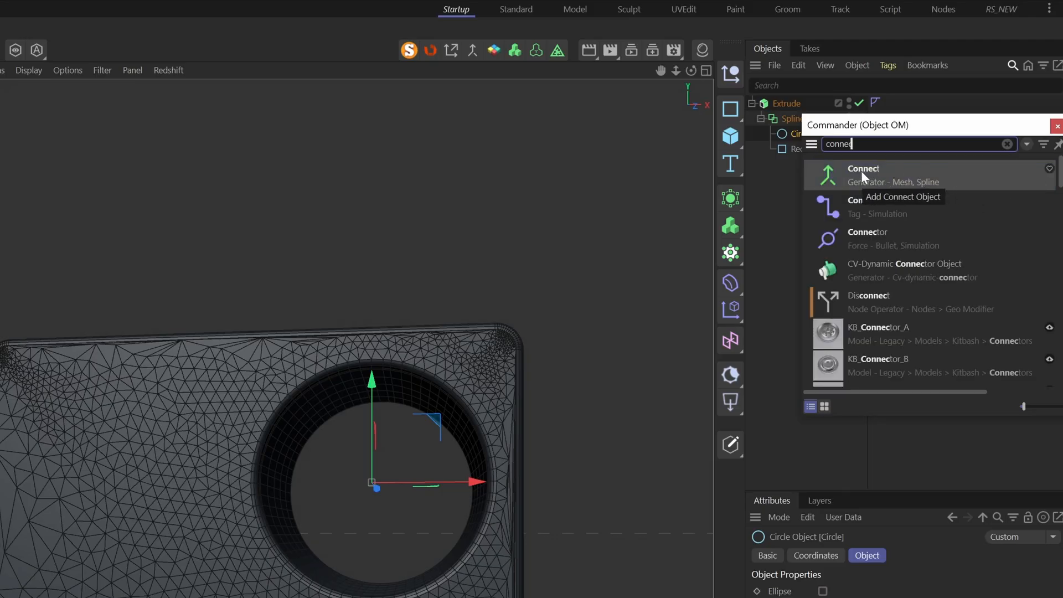
left_click(862, 175)
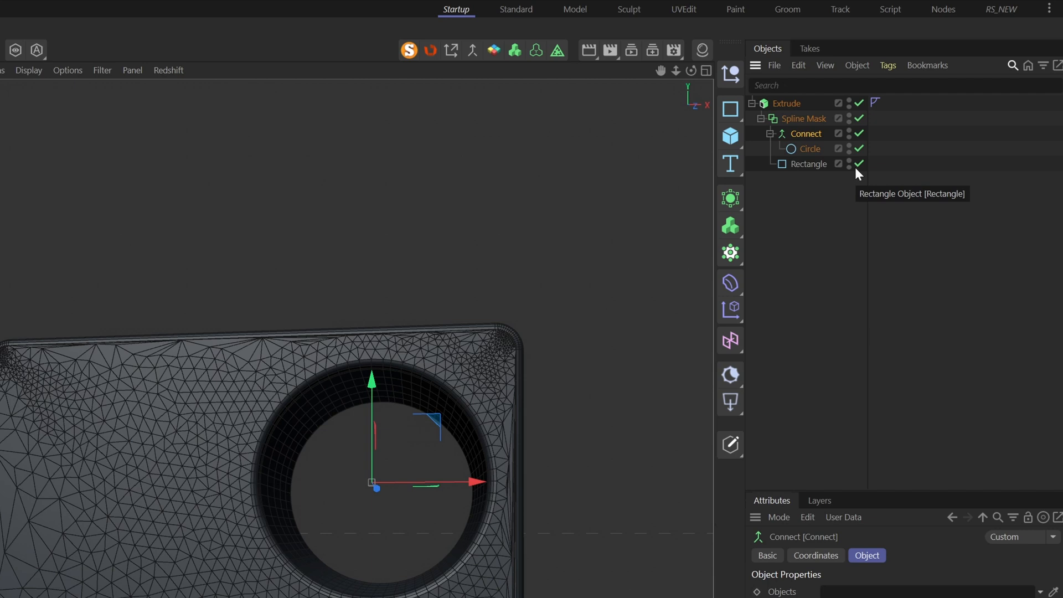
mouse_move(804, 153)
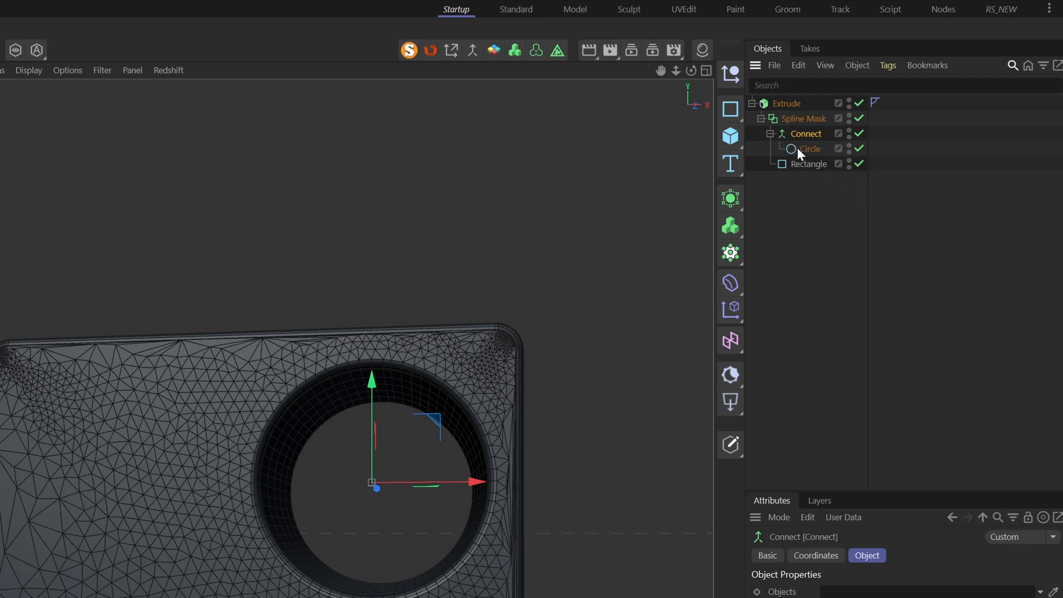
left_click(809, 149)
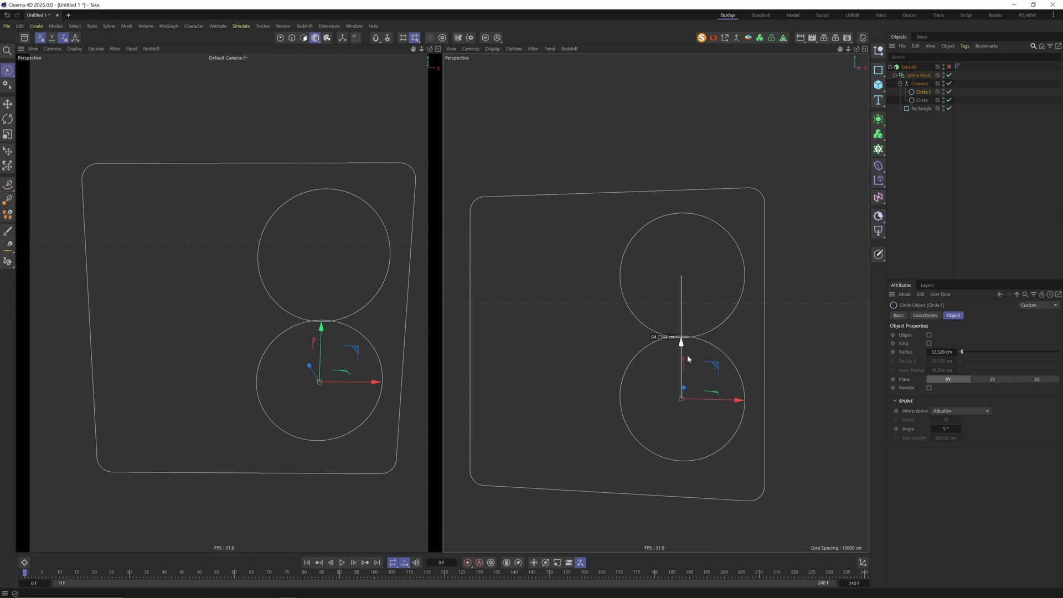
Step: Resize the circle copies, re-enable the Extrude and remesh the panel showing three round holes
left_click(920, 83)
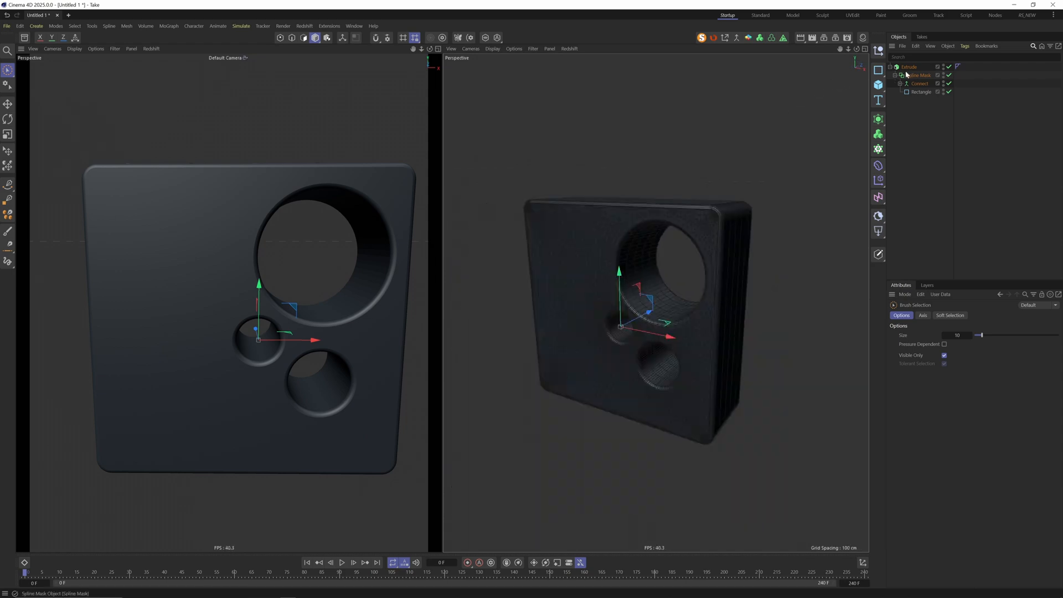
left_click(908, 67)
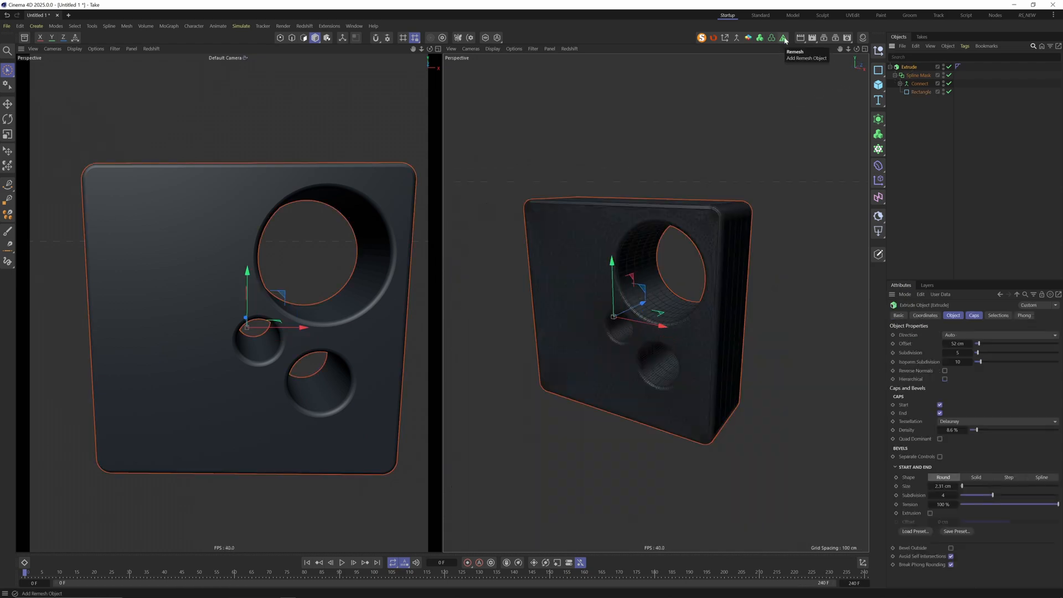
left_click(784, 38)
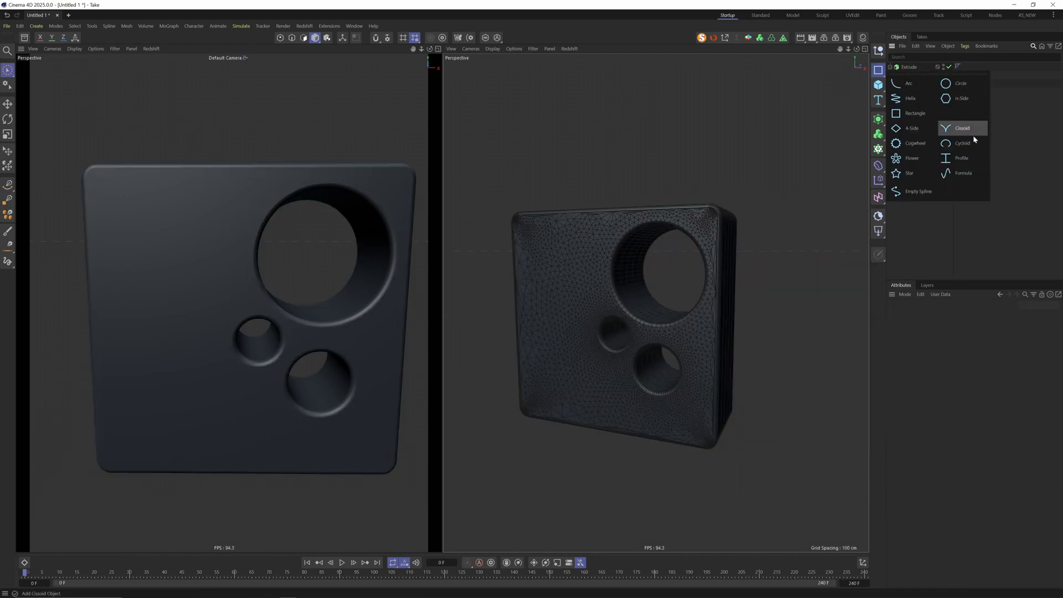
mouse_move(908, 83)
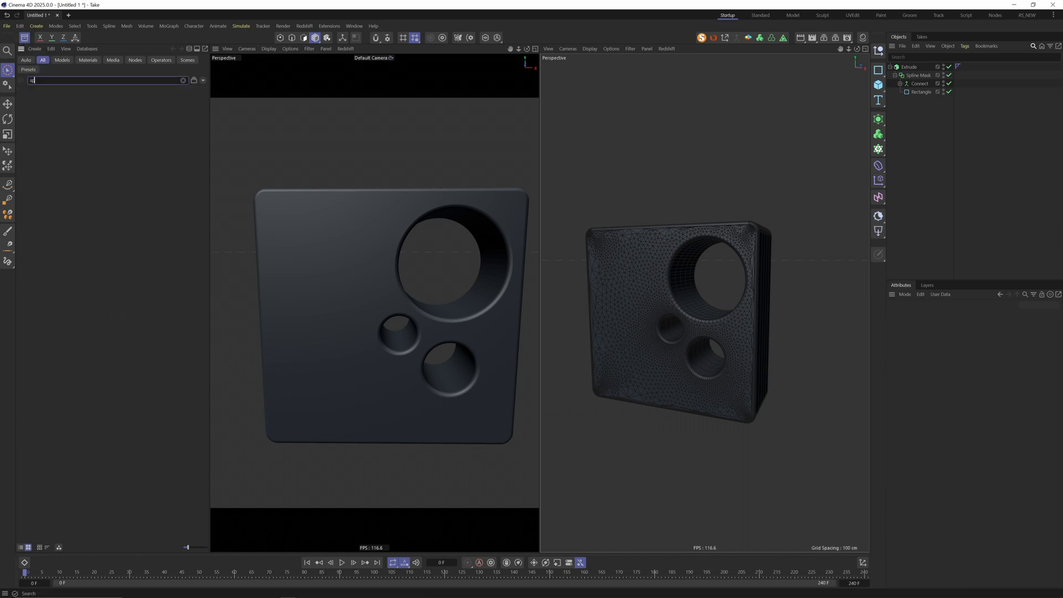
Step: Find 'spline' in the Asset Browser and add a Spline Primitive as the Extrude's child
type("spline")
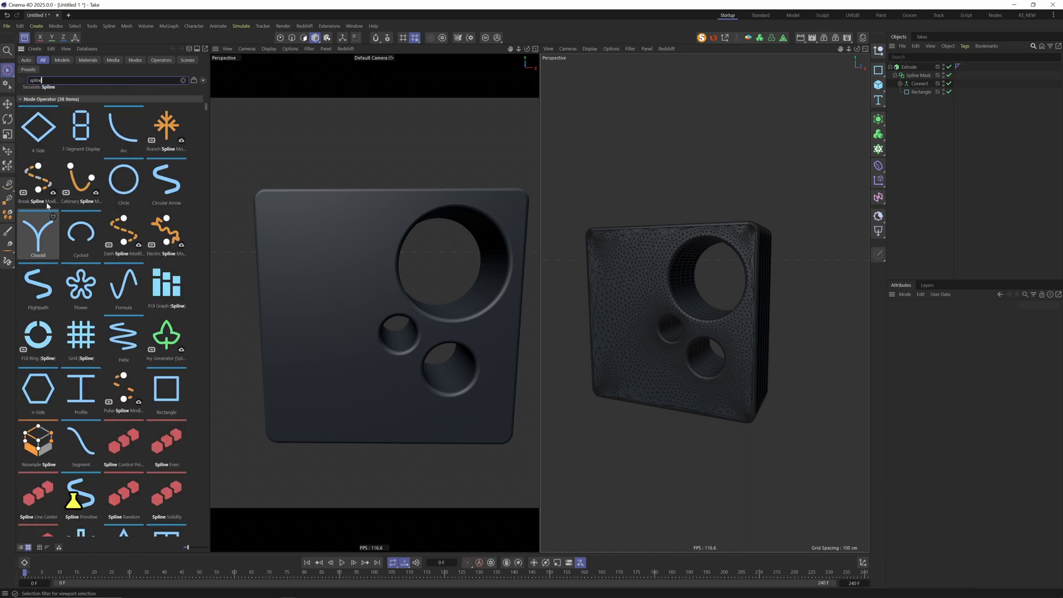
scroll("up", 3)
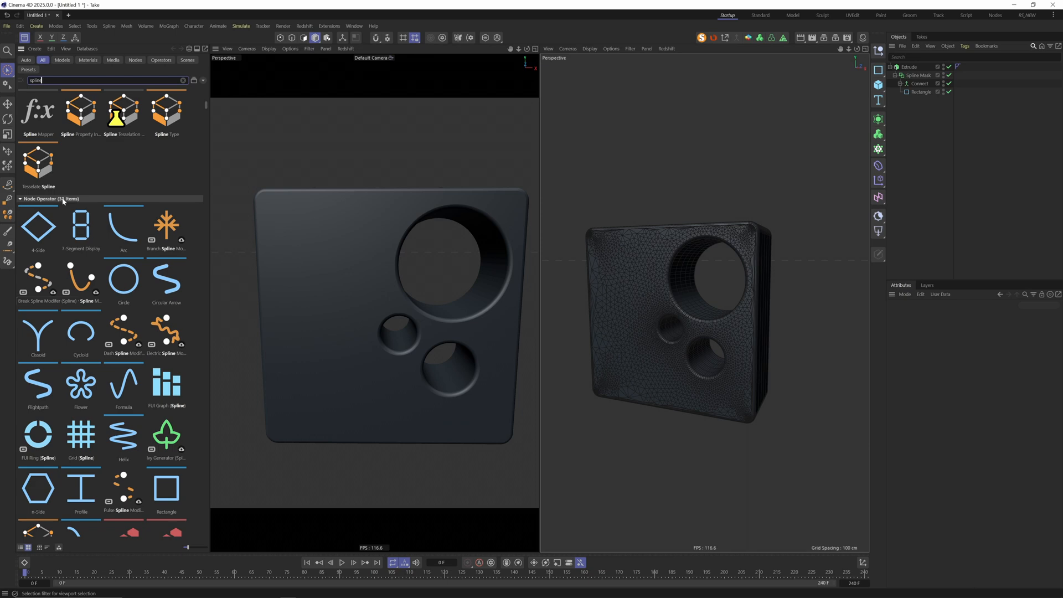
scroll("down", 3)
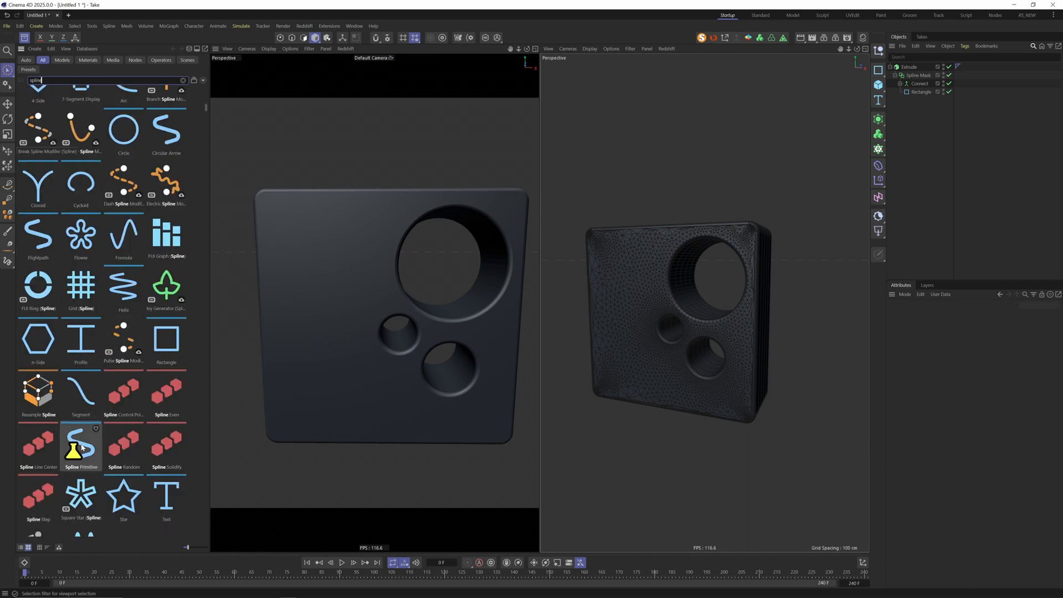
left_click(81, 445)
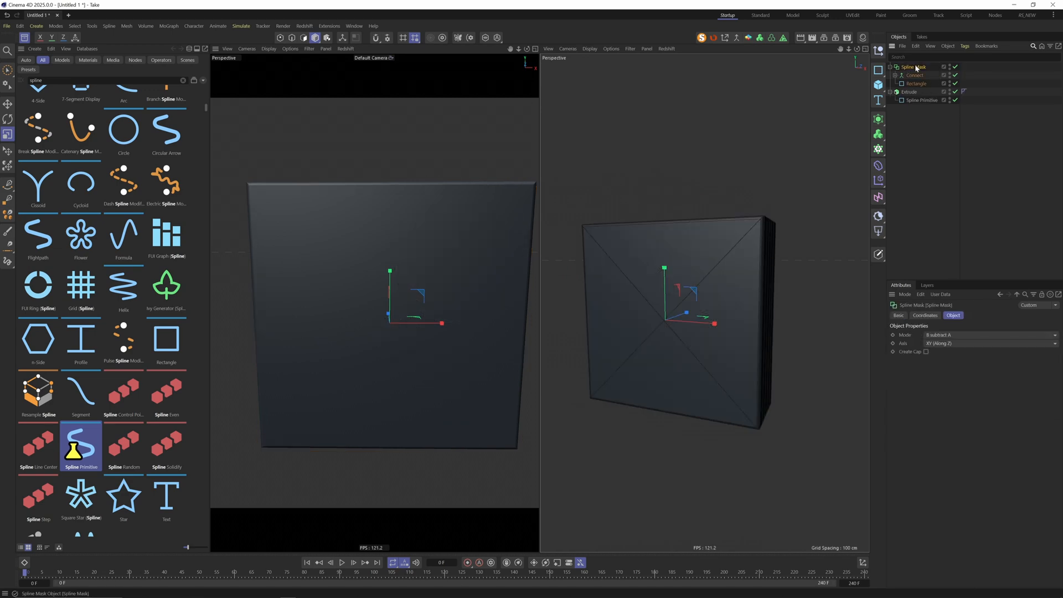
Step: Cycle the Spline Primitive through diamond, seven-segment, arc and circular-arrow types, settling on Grid
left_click(890, 66)
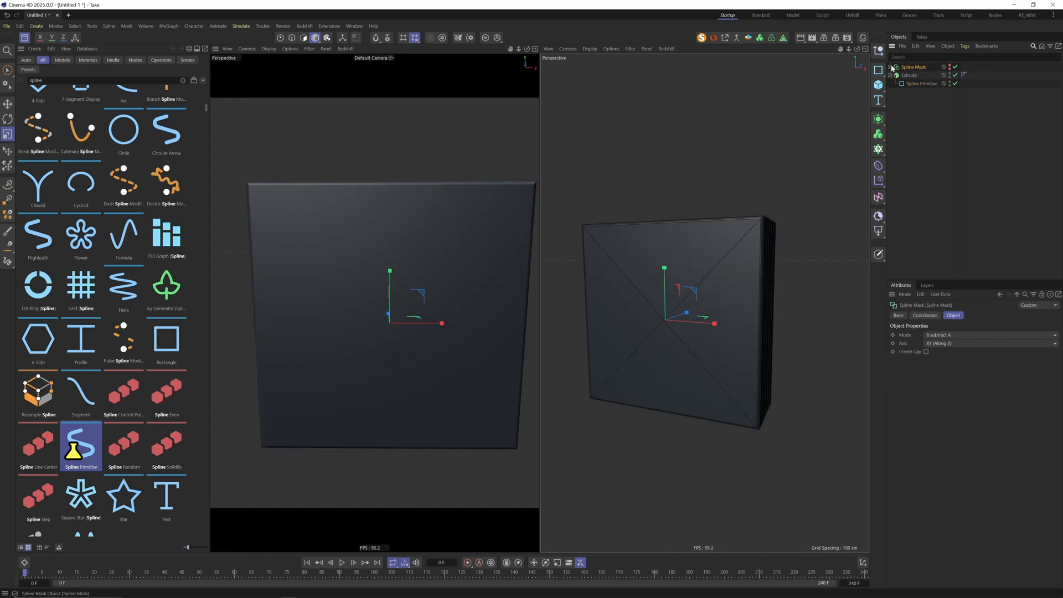
left_click(922, 83)
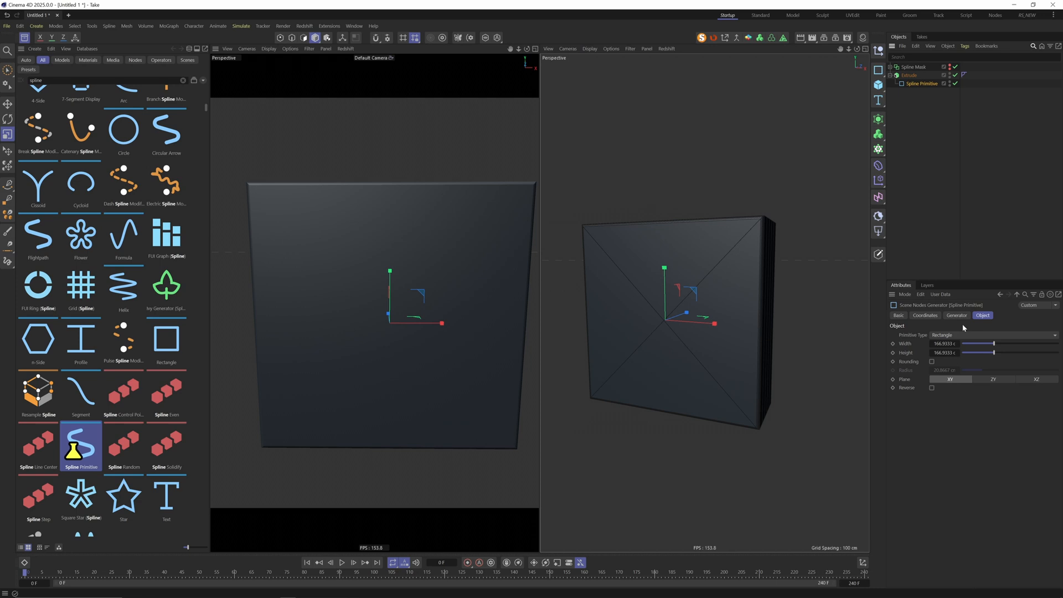
left_click(989, 334)
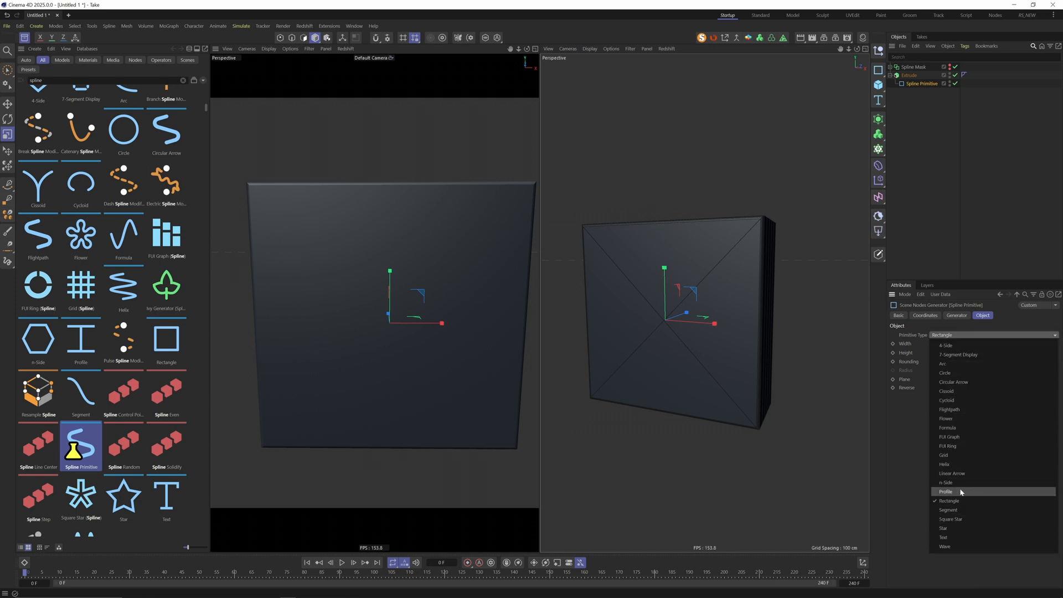
left_click(944, 346)
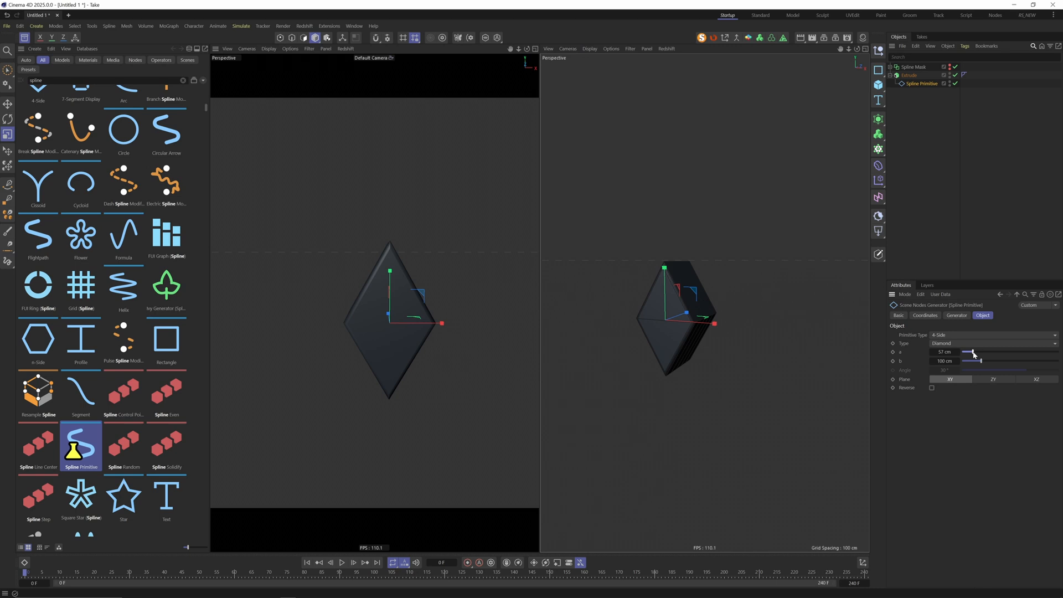
left_click(992, 334)
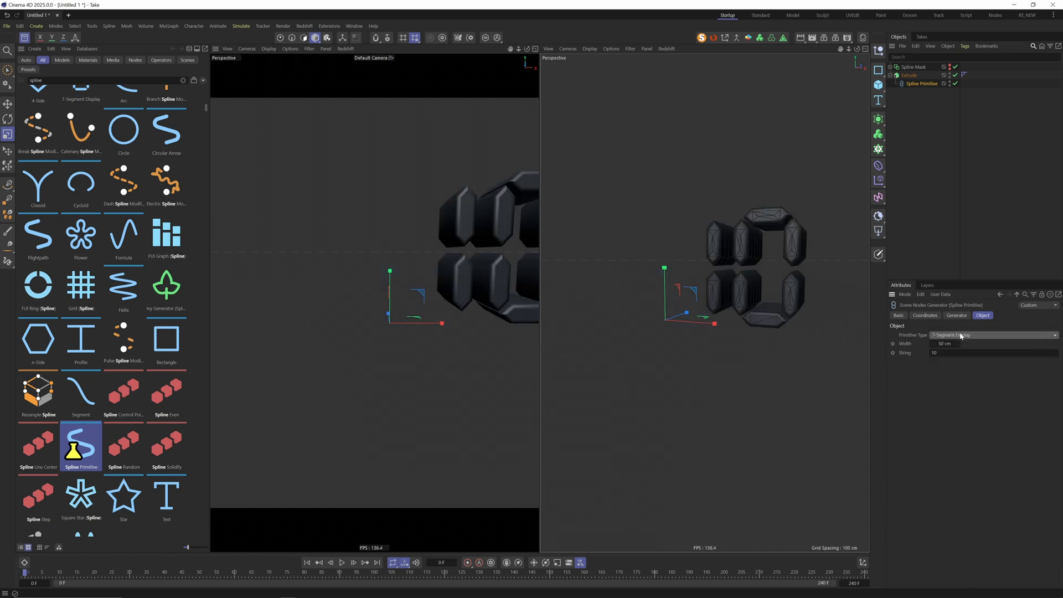
left_click(990, 334)
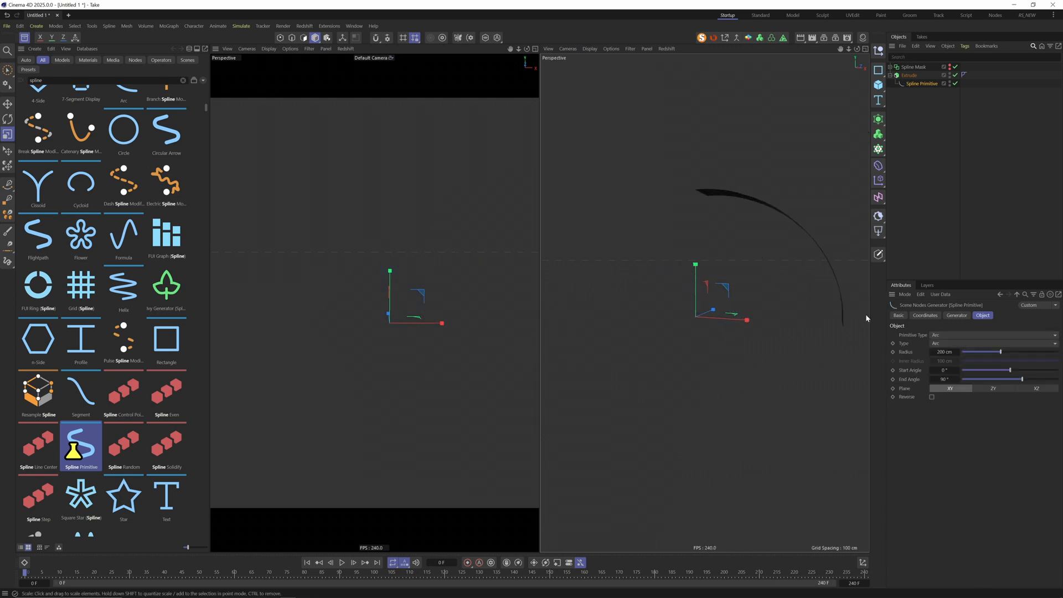
left_click(990, 334)
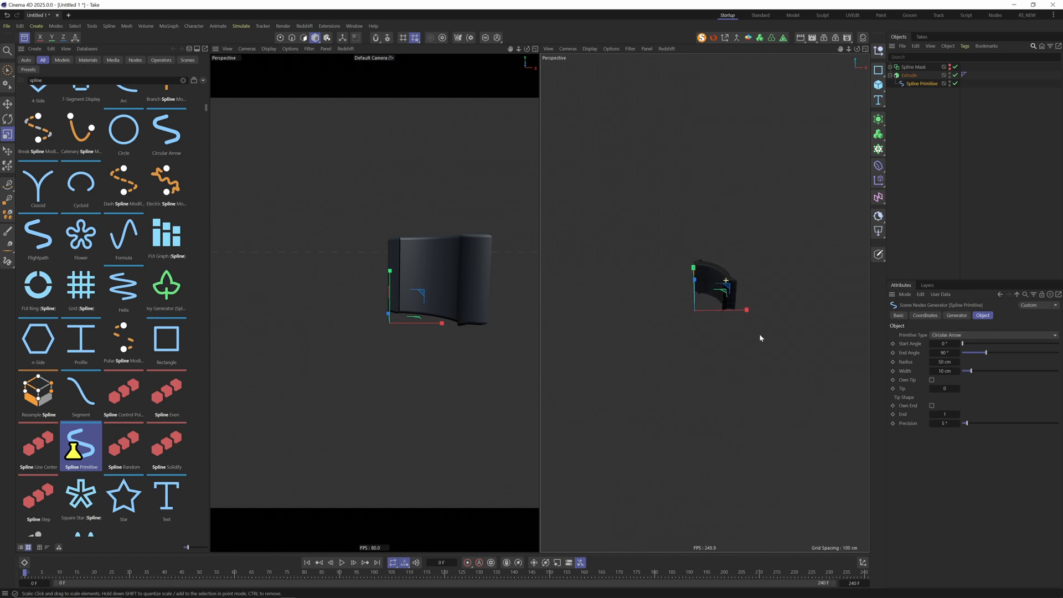
left_click(990, 334)
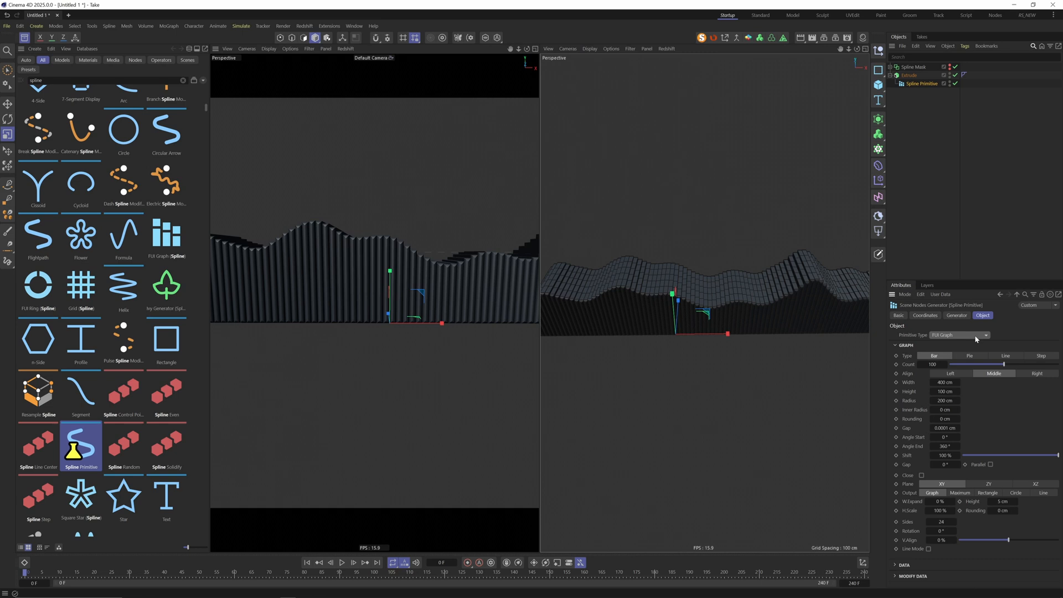
left_click(958, 334)
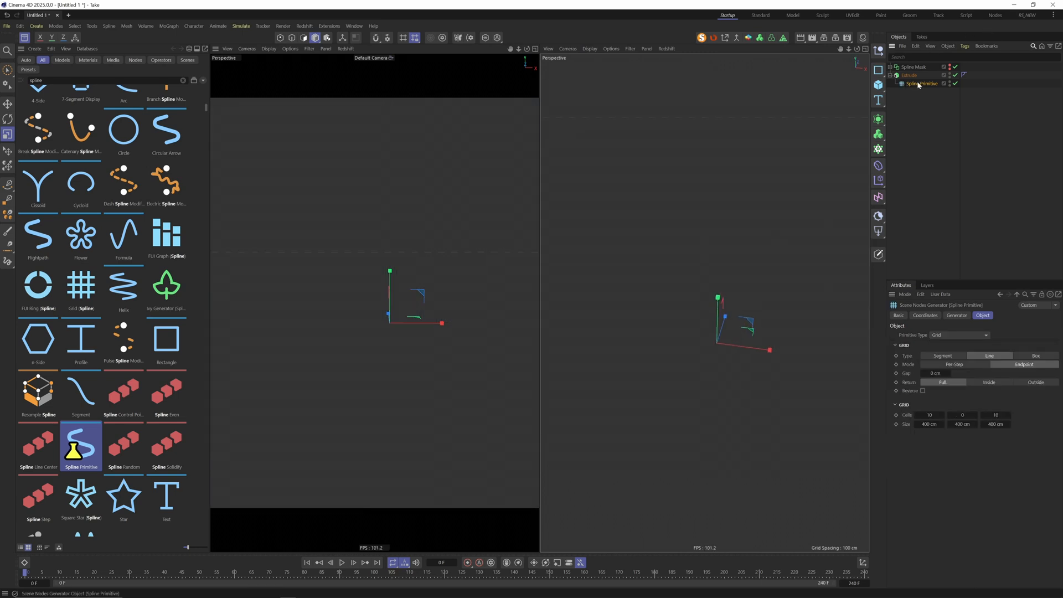
left_click(922, 83)
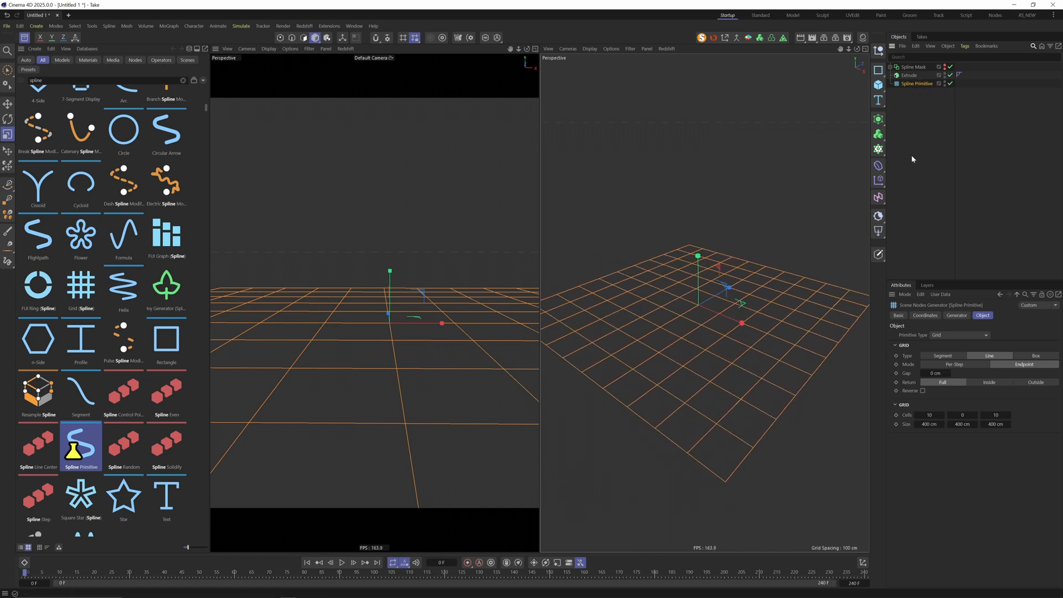
Step: Add a Sweep via Commander ('swee') and a Rectangle spline as its thin profile over the grid
type("swee")
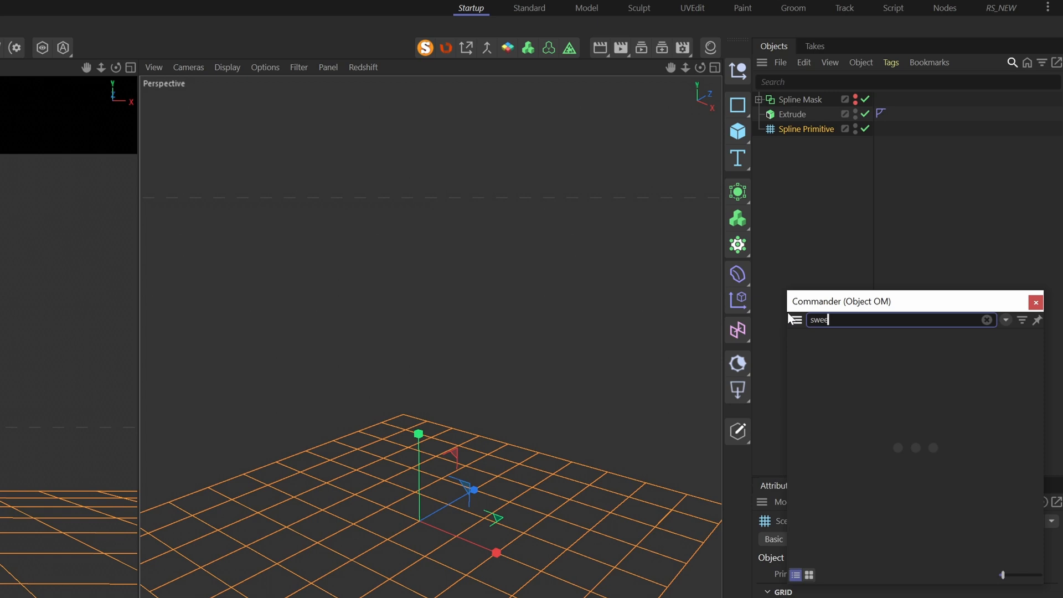
key("Return")
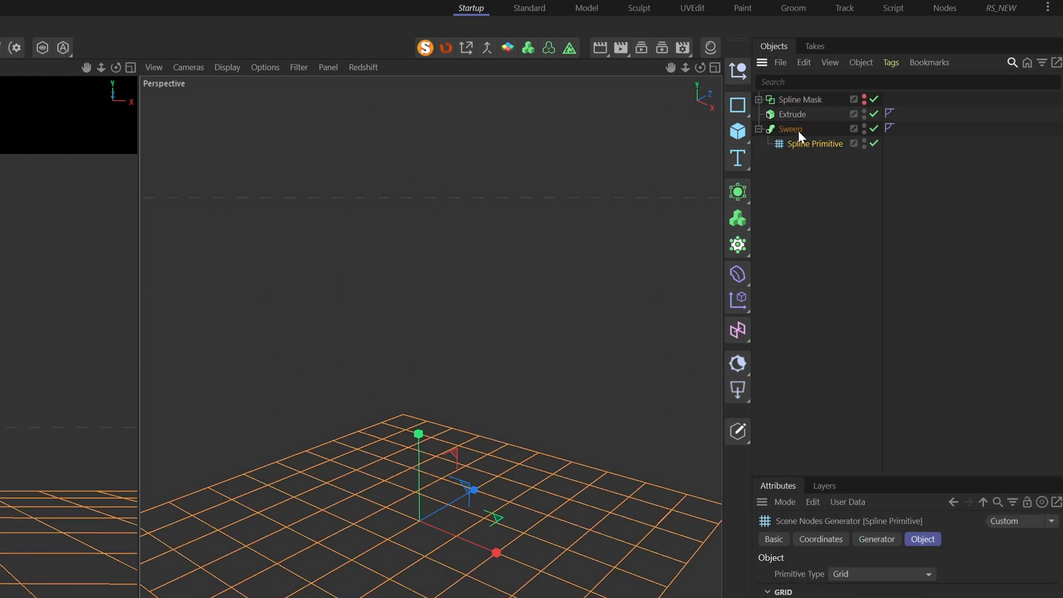
mouse_move(789, 129)
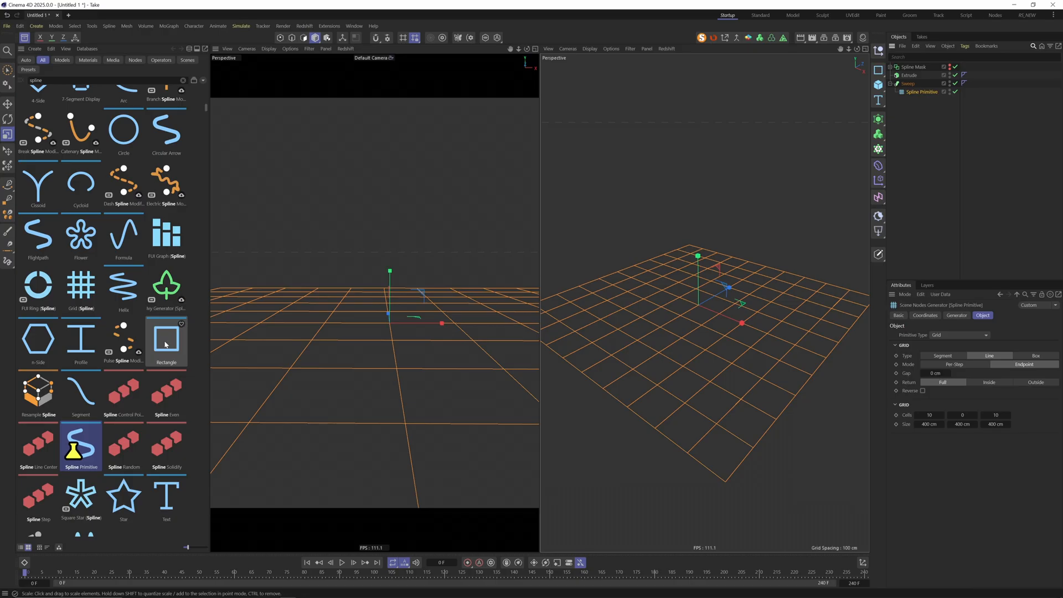
double_click(166, 339)
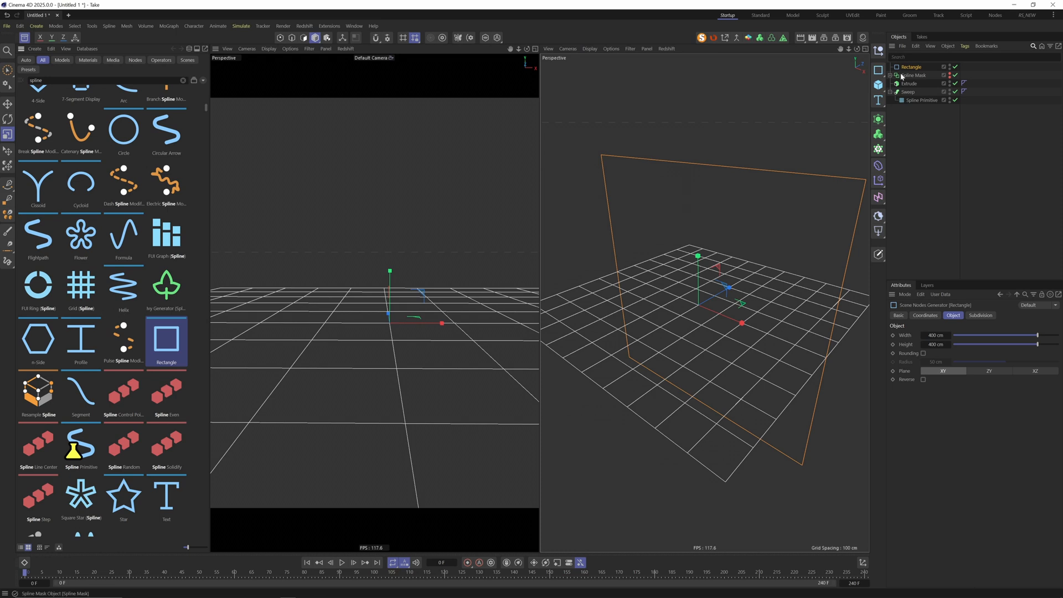
left_click(923, 99)
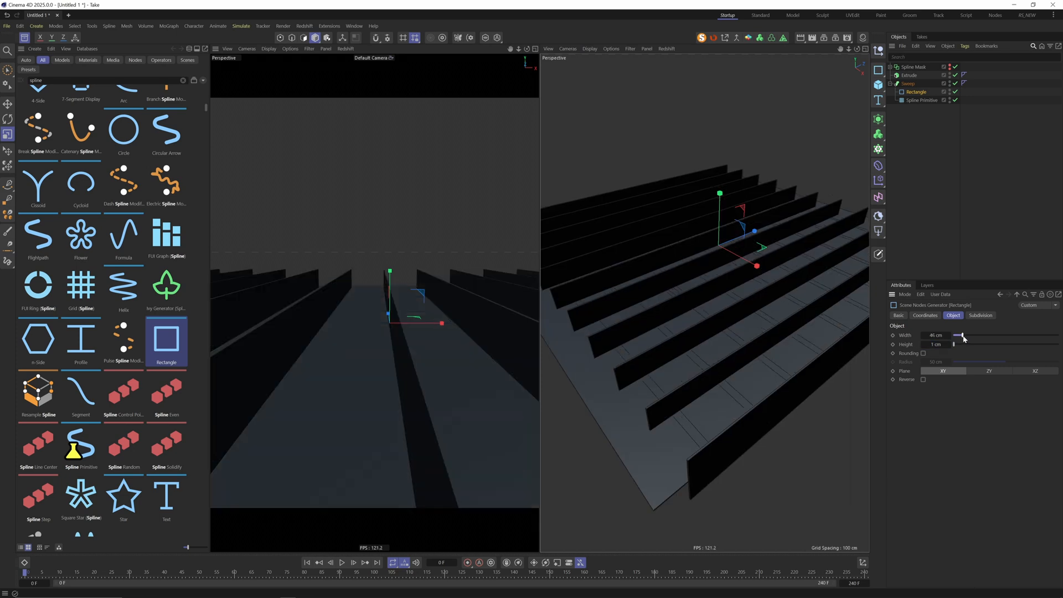
Step: Give the grid 32 by 12 cells with a −10 cm gap so the slats cross into a lattice
left_click(923, 100)
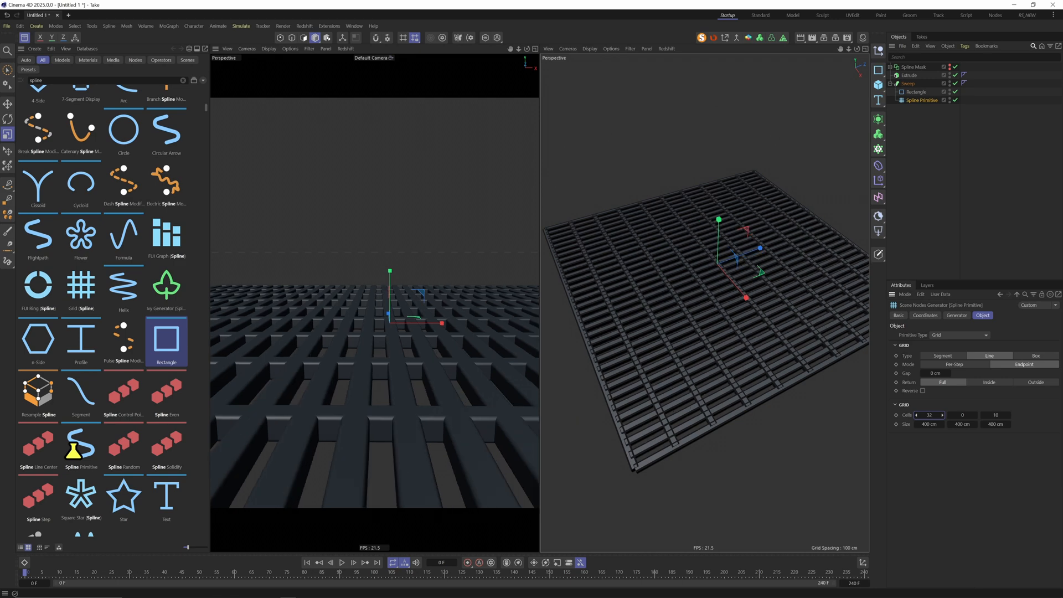
left_click(934, 373)
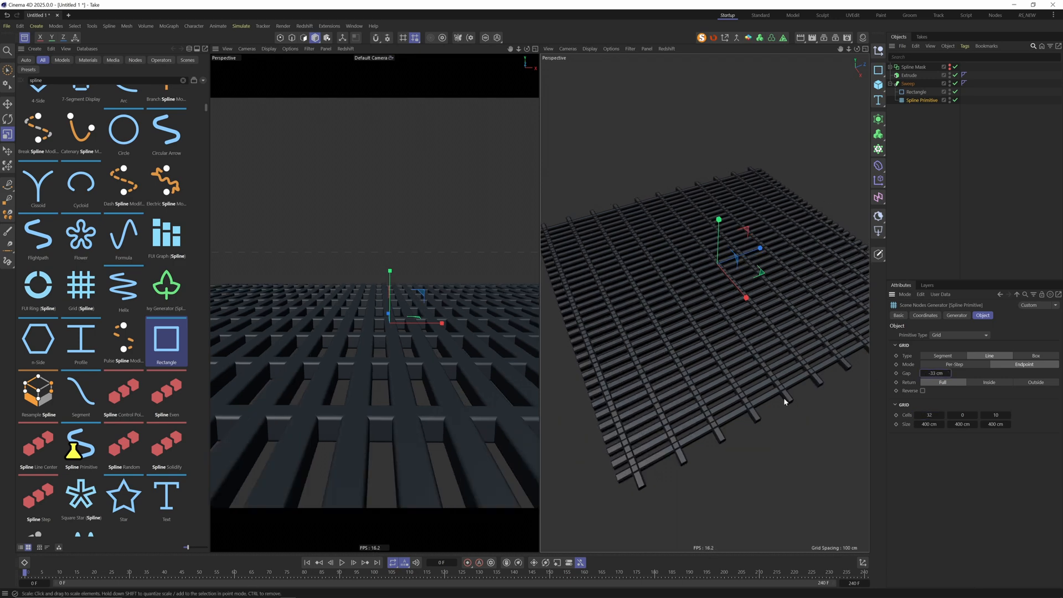
left_click(1034, 356)
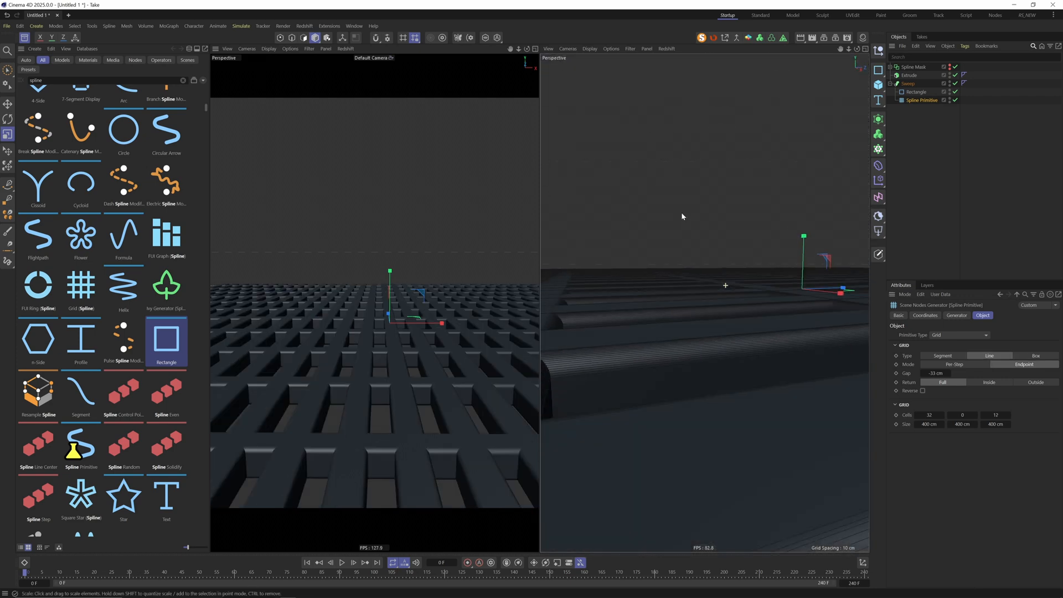
left_click(985, 334)
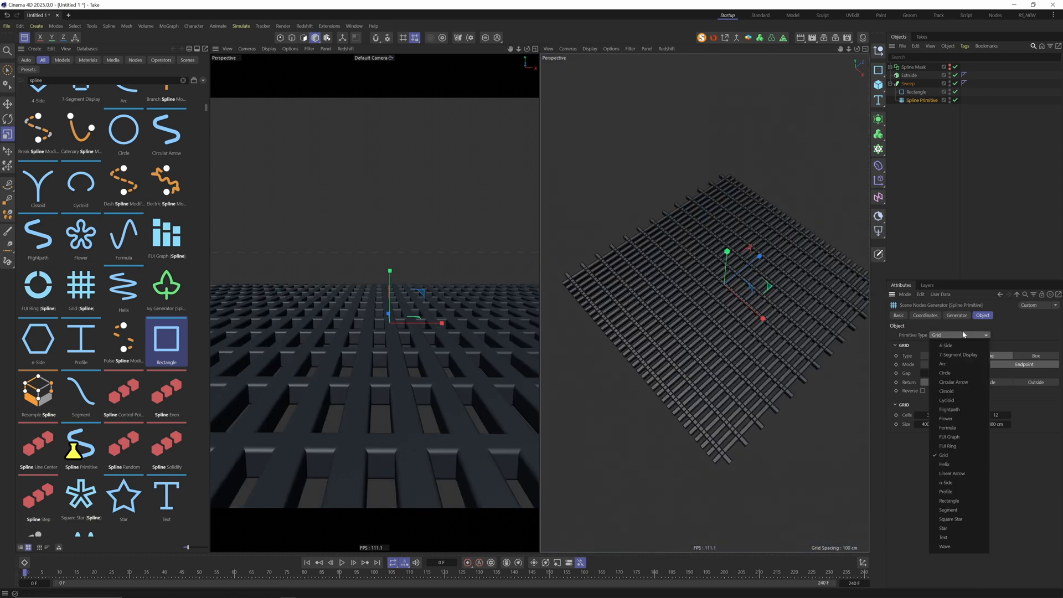
Step: Switch the sweep path through Helix, n-Side, Rectangle and Segment, ending as a 45 cm Square Star
left_click(944, 455)
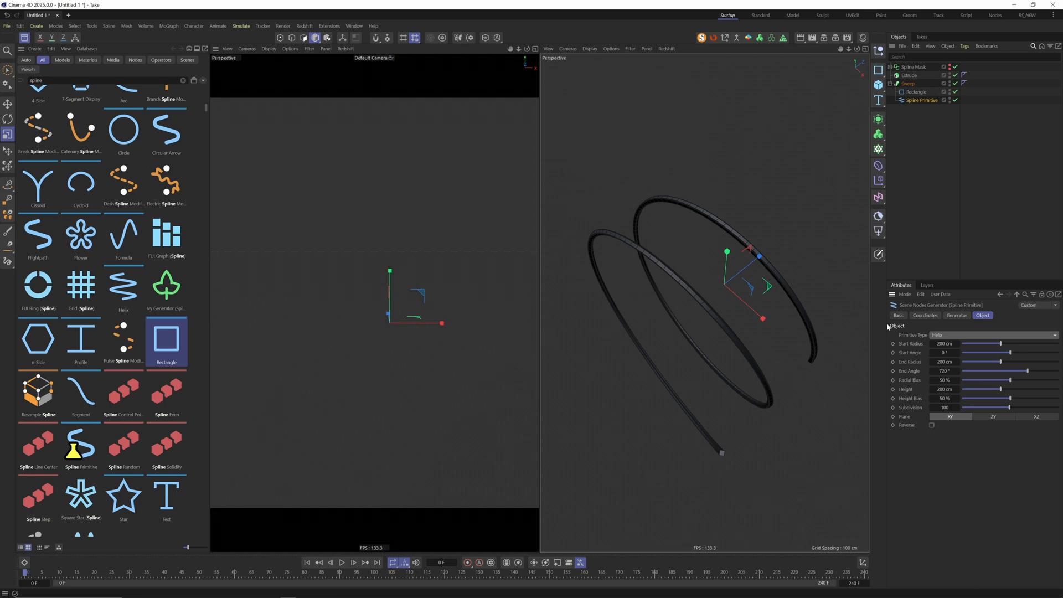
left_click(993, 335)
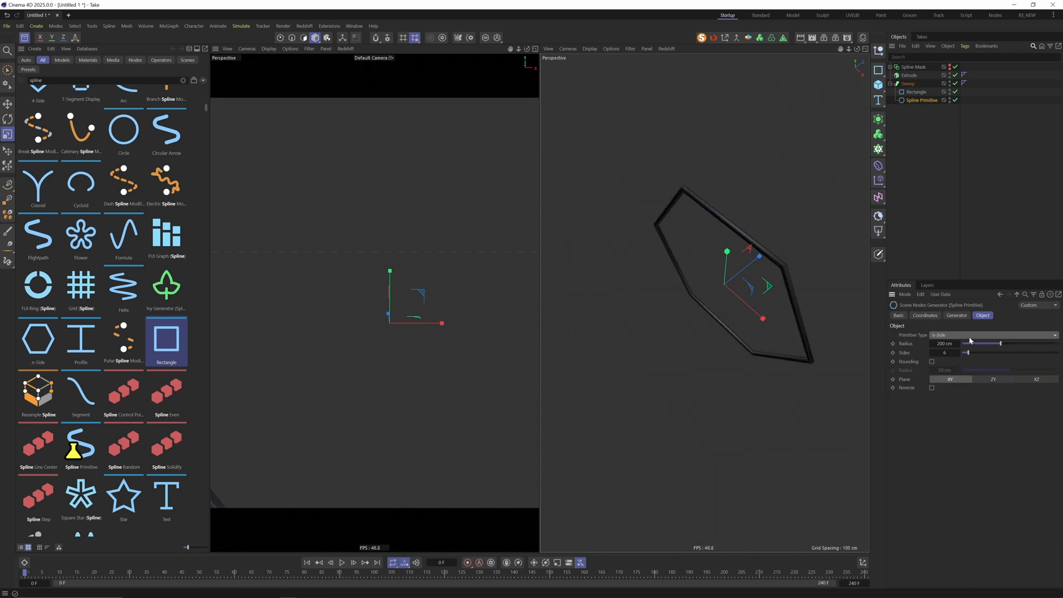
left_click(993, 334)
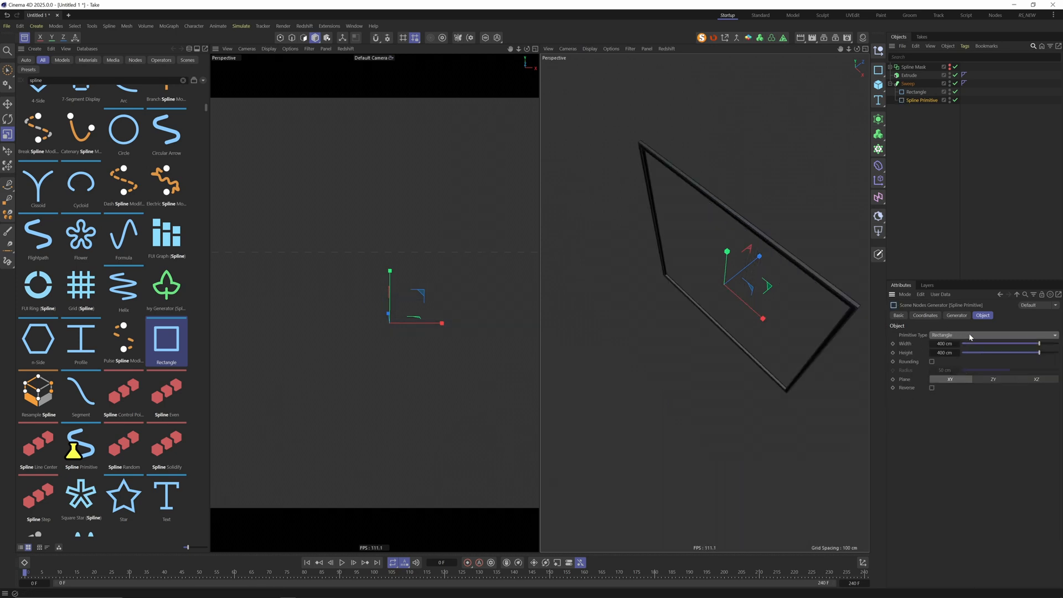
left_click(993, 335)
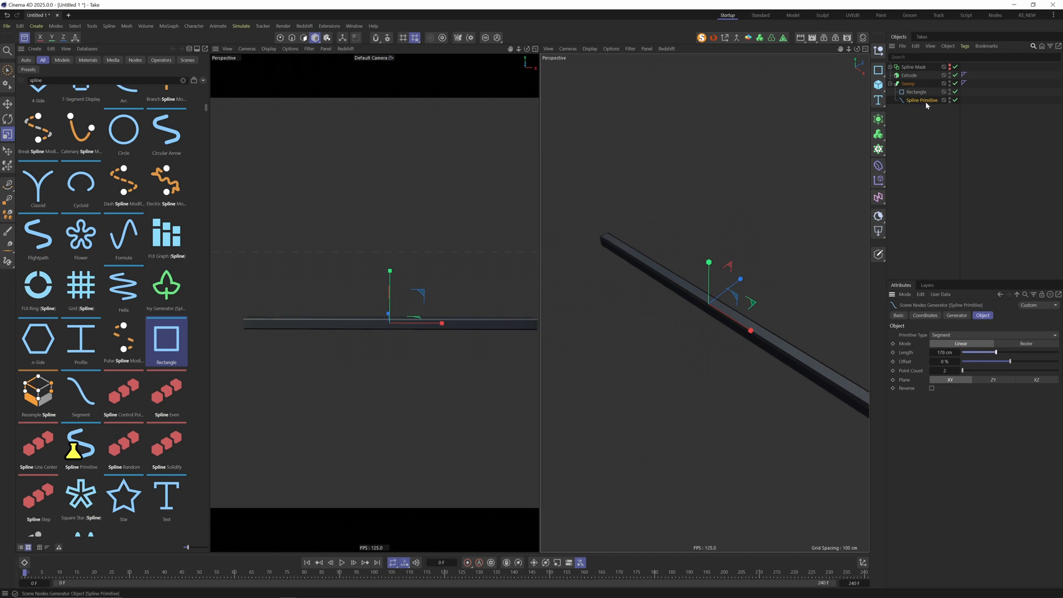
mouse_move(167, 265)
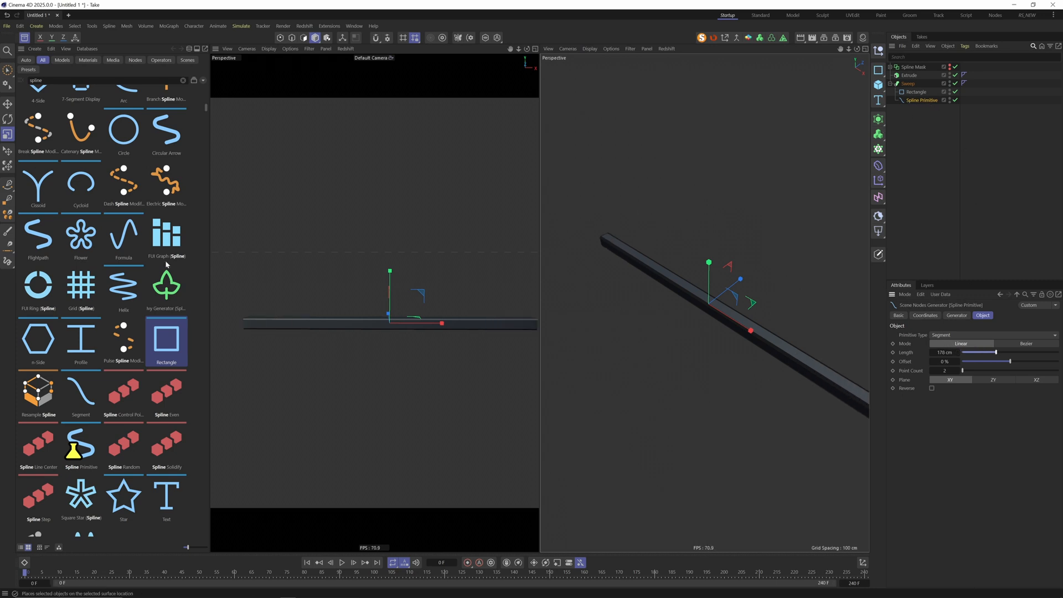
mouse_move(81, 393)
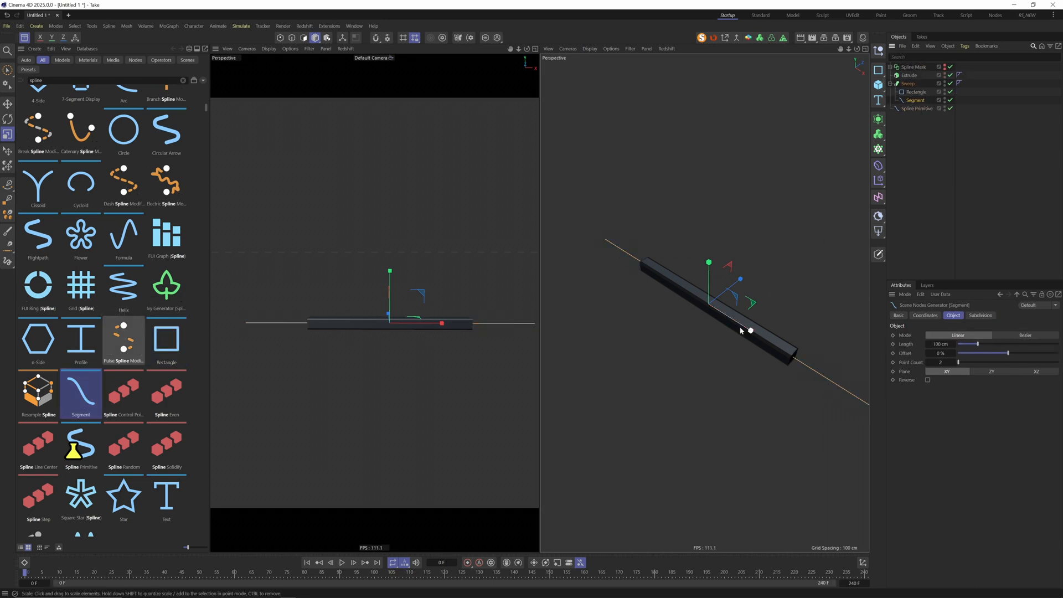
left_click(922, 100)
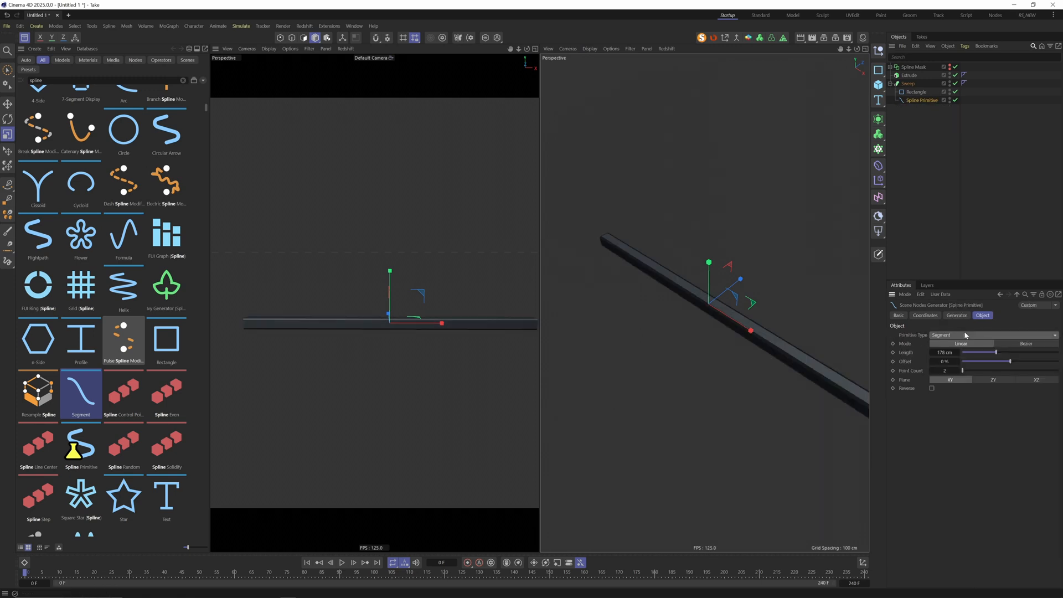
left_click(980, 334)
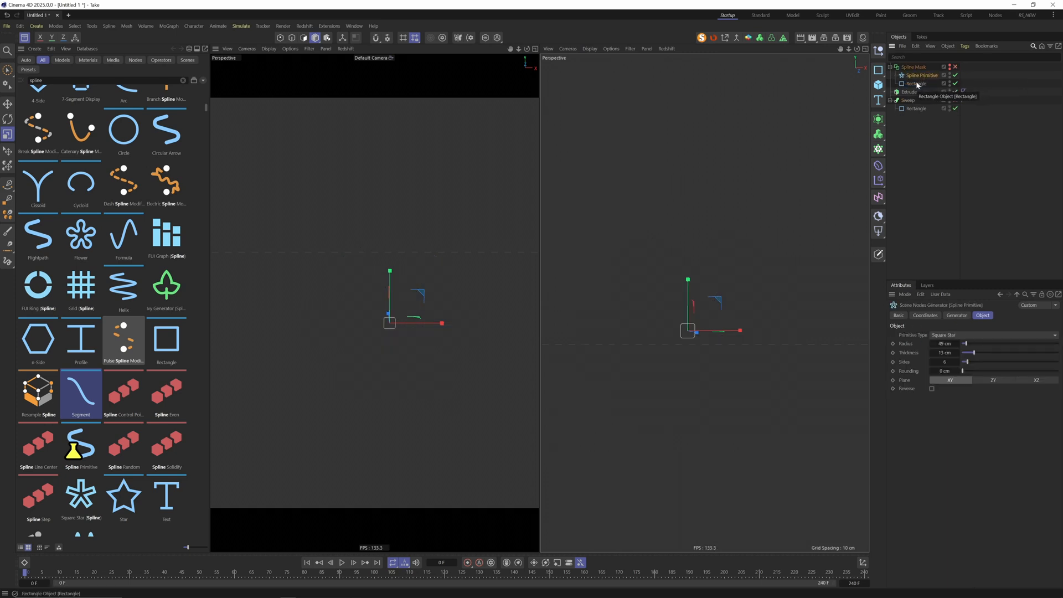
Step: Combine the Square Star and rounded Rectangle in the Spline Mask under Extrude and set the mask mode
left_click(916, 83)
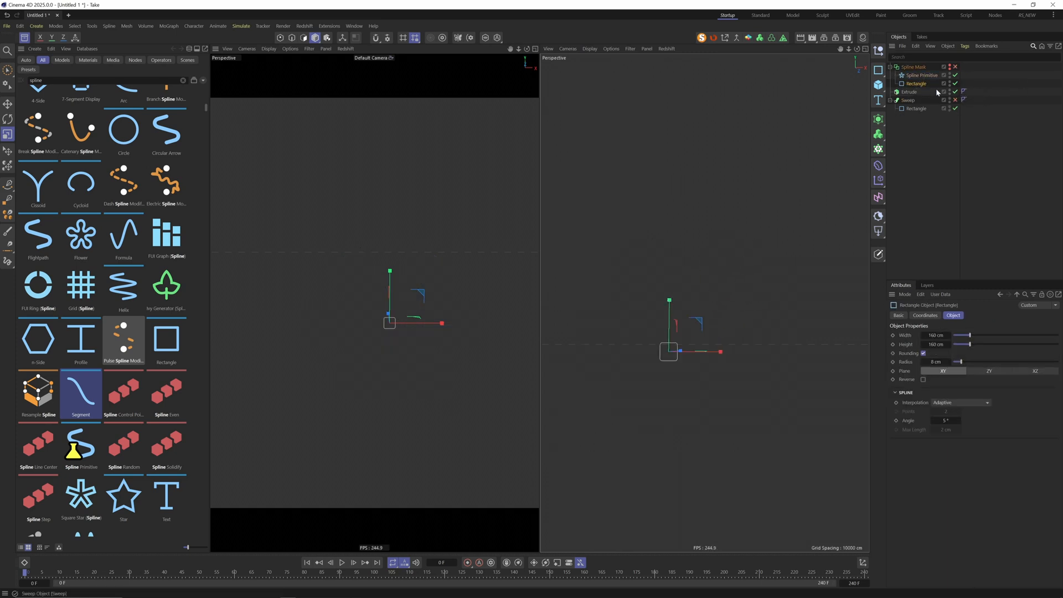
left_click(921, 75)
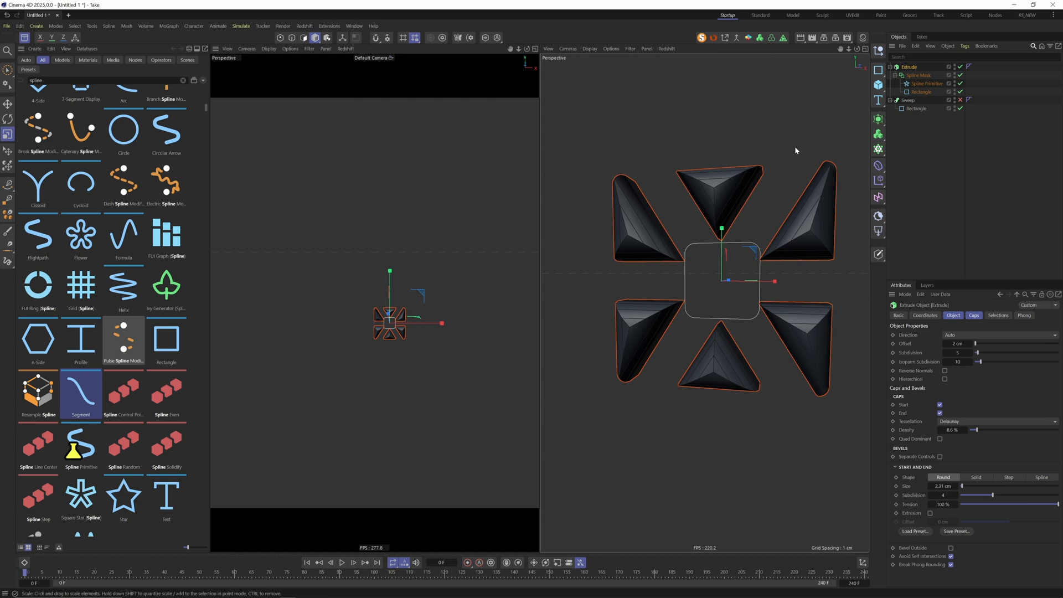
left_click(920, 76)
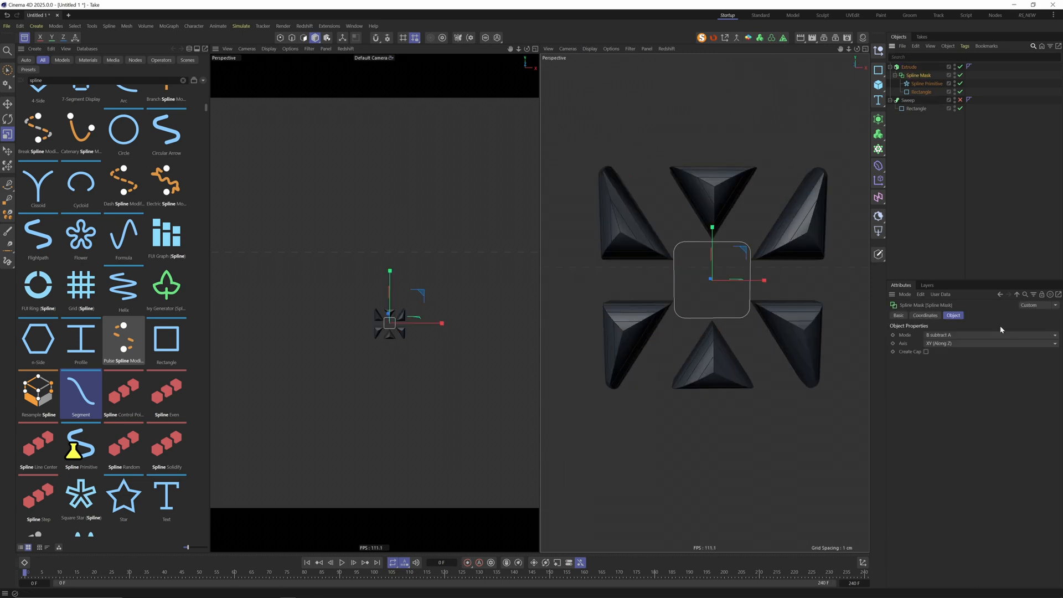
left_click(983, 334)
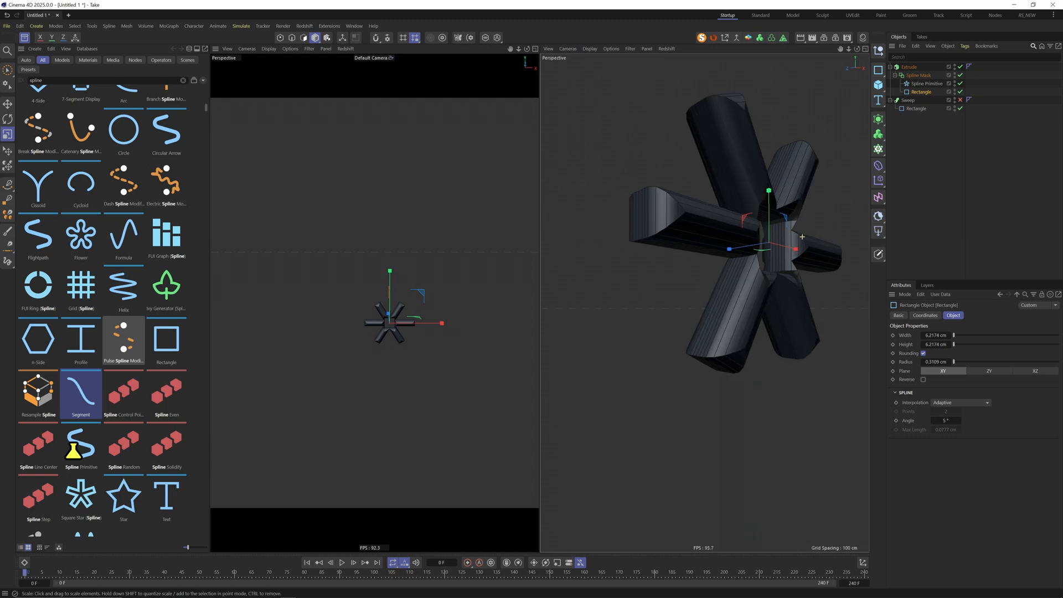
left_click(919, 75)
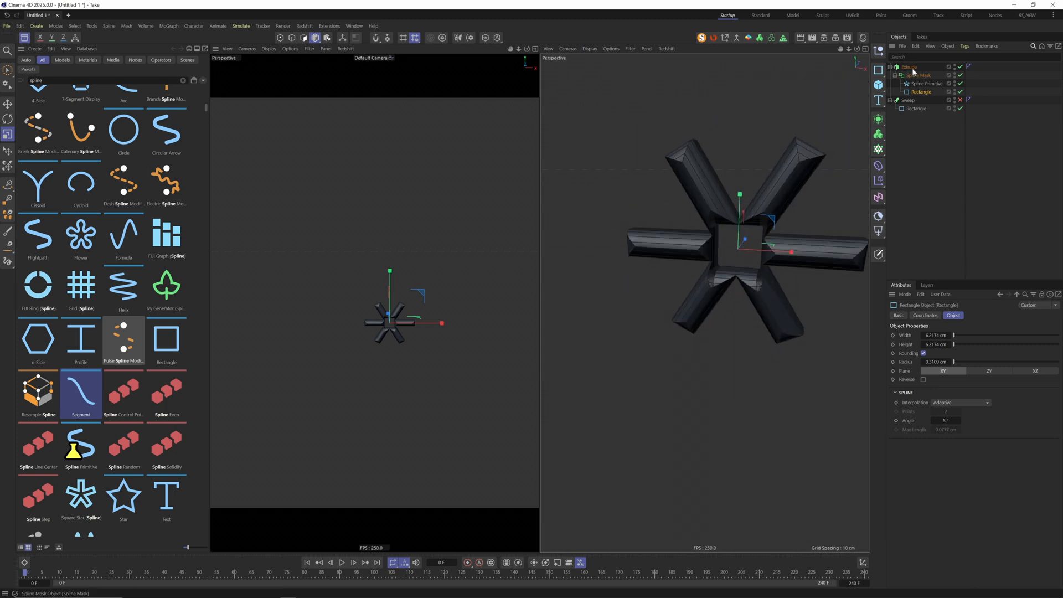
left_click(908, 66)
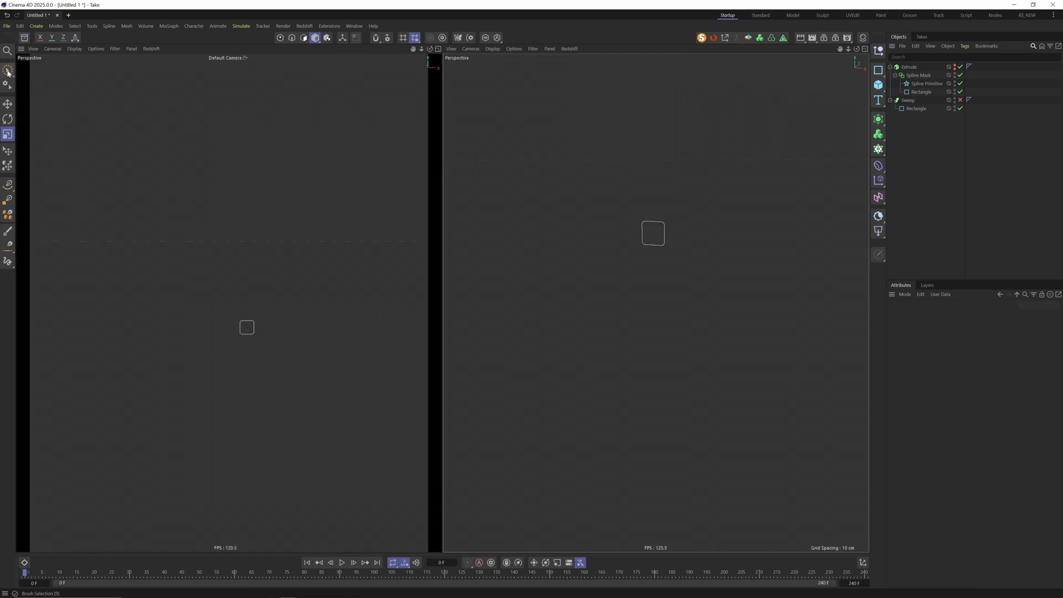
Step: Activate the Spline Pen in Bezier mode and start a freehand spline in the viewport
left_click(7, 71)
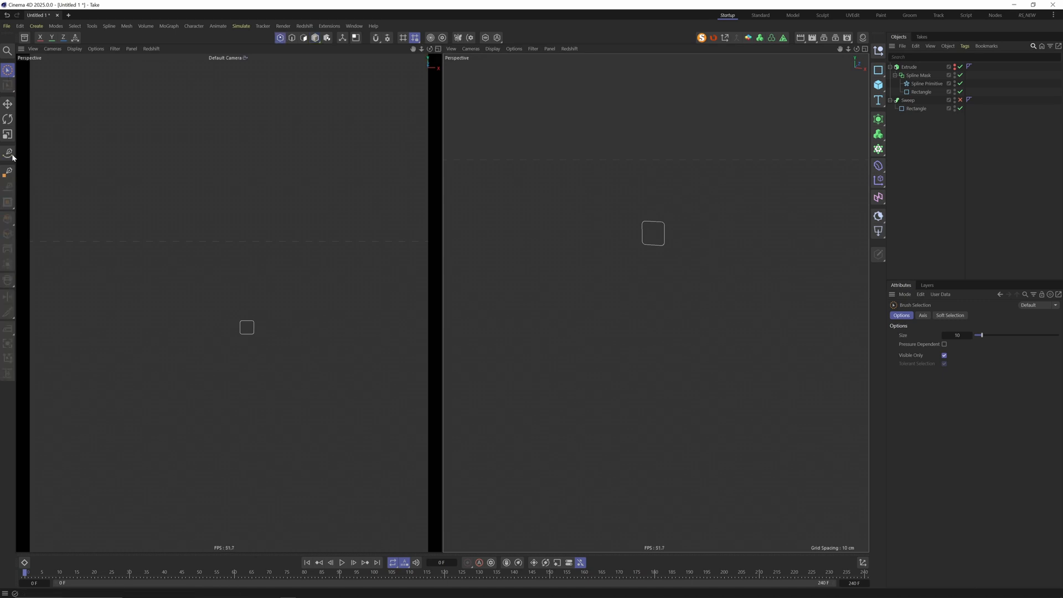
left_click(8, 152)
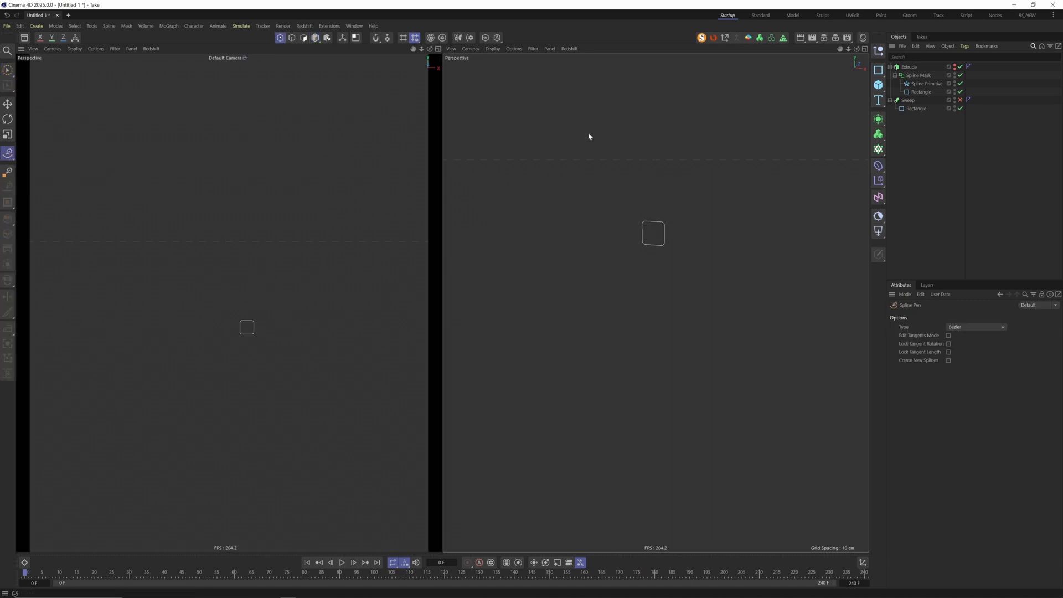
left_click(766, 237)
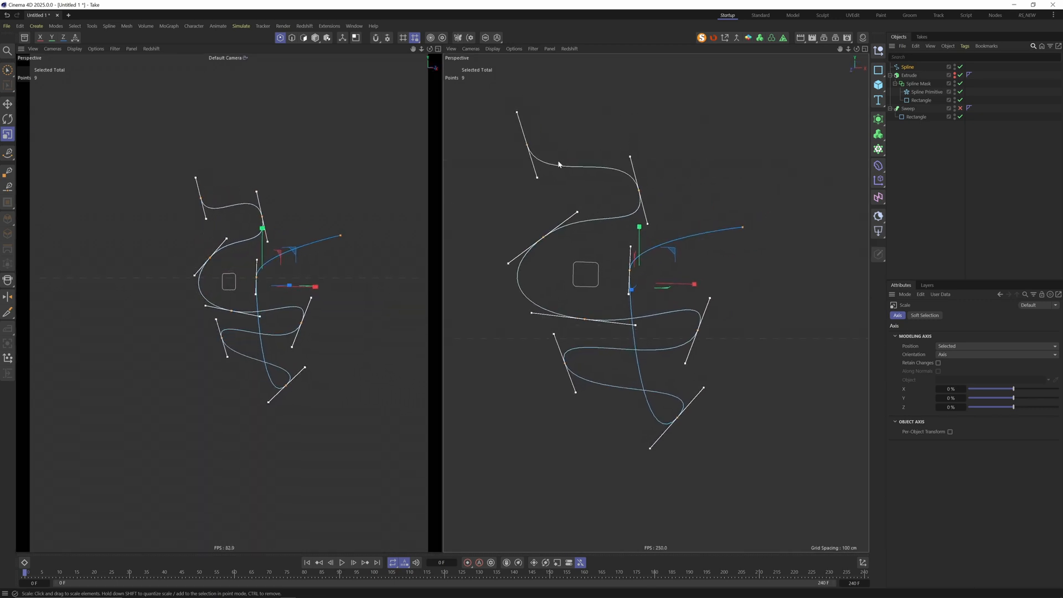
mouse_move(686, 242)
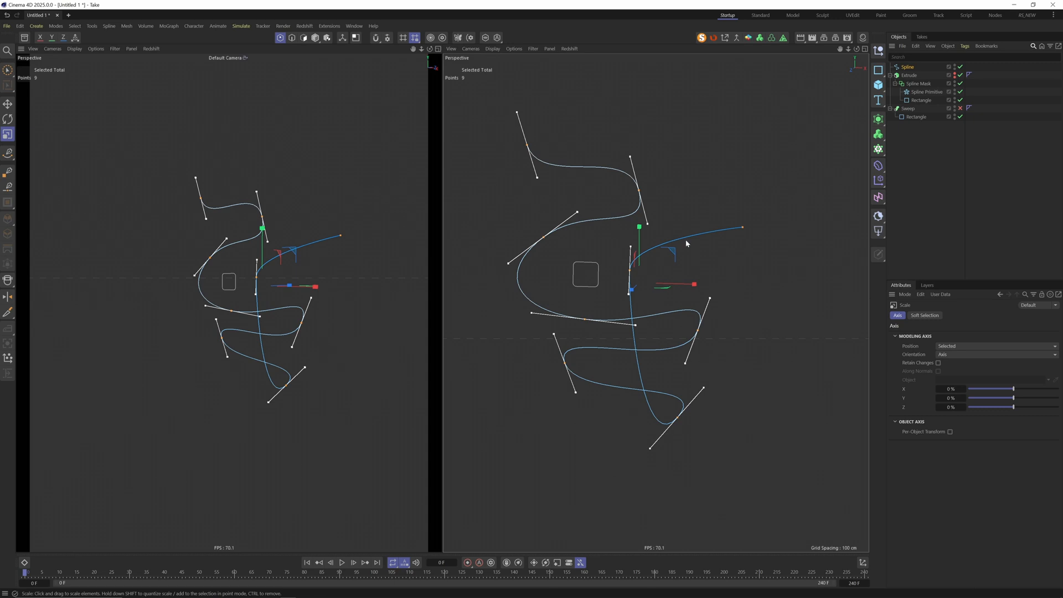
mouse_move(662, 161)
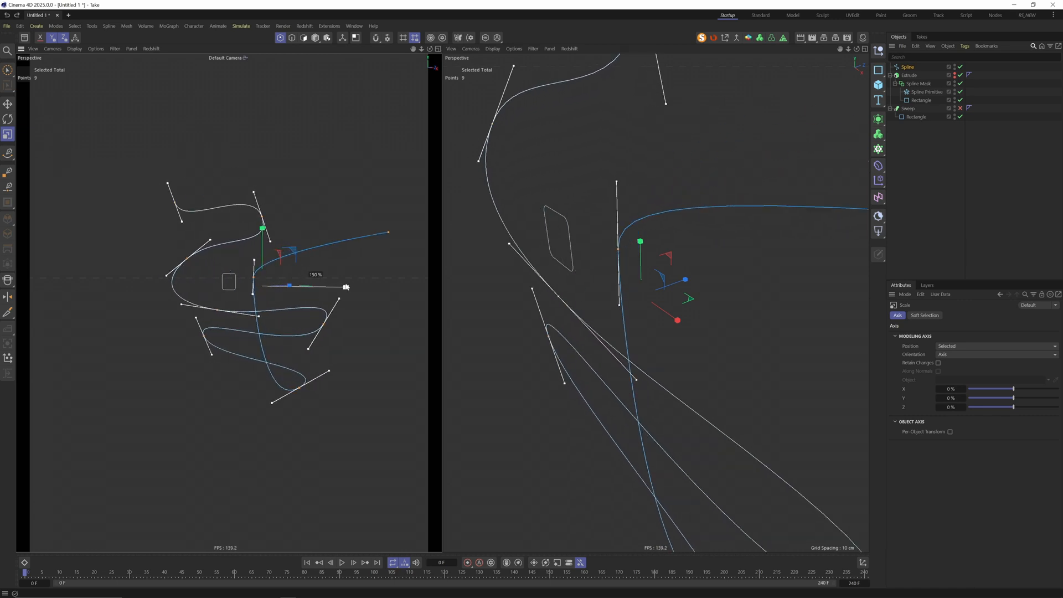
Step: Select the hand-drawn spline object after scaling it up to about 150%
left_click(907, 66)
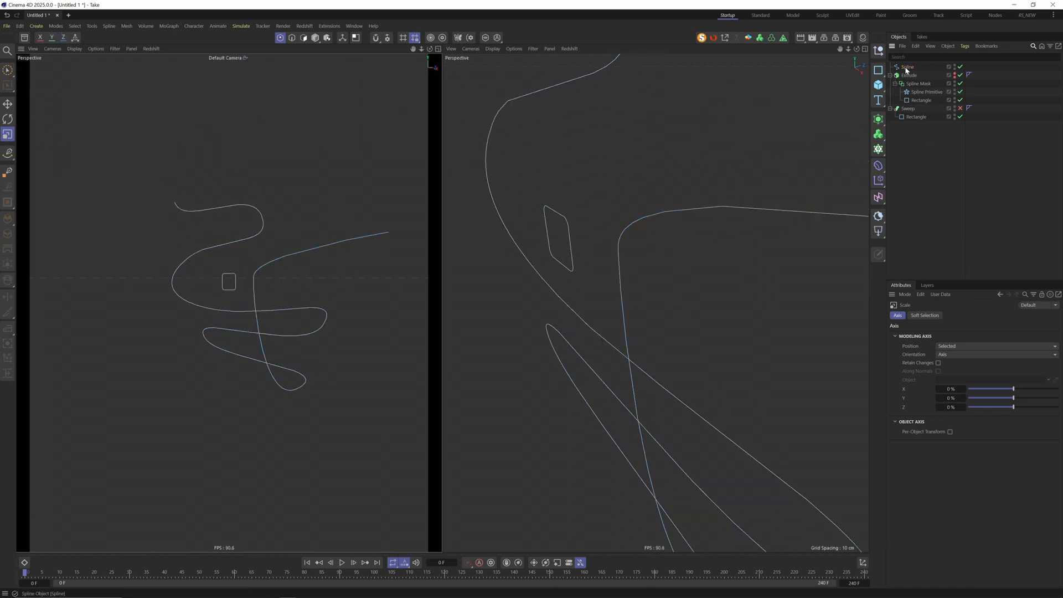
Step: Enable the Sweep over the hand-drawn spline and taper its Scale curve to zero at both ends
left_click(915, 109)
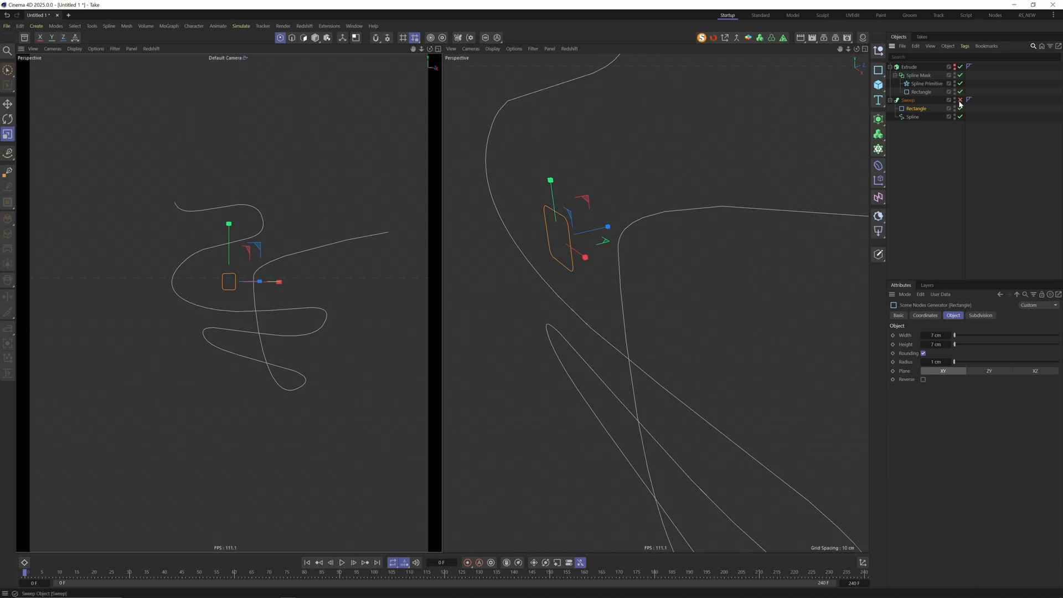
left_click(960, 101)
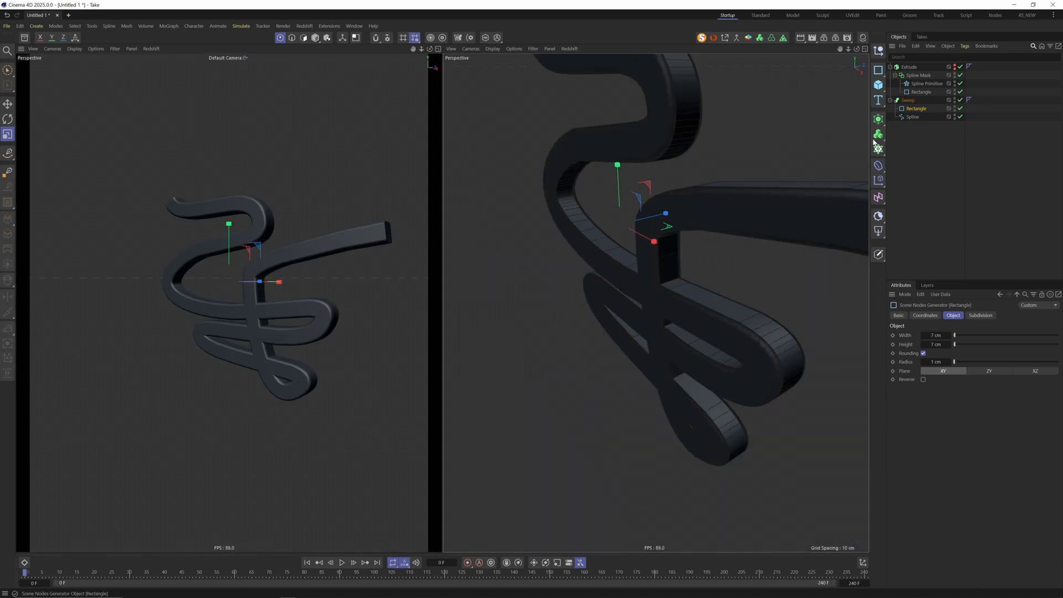
left_click(908, 99)
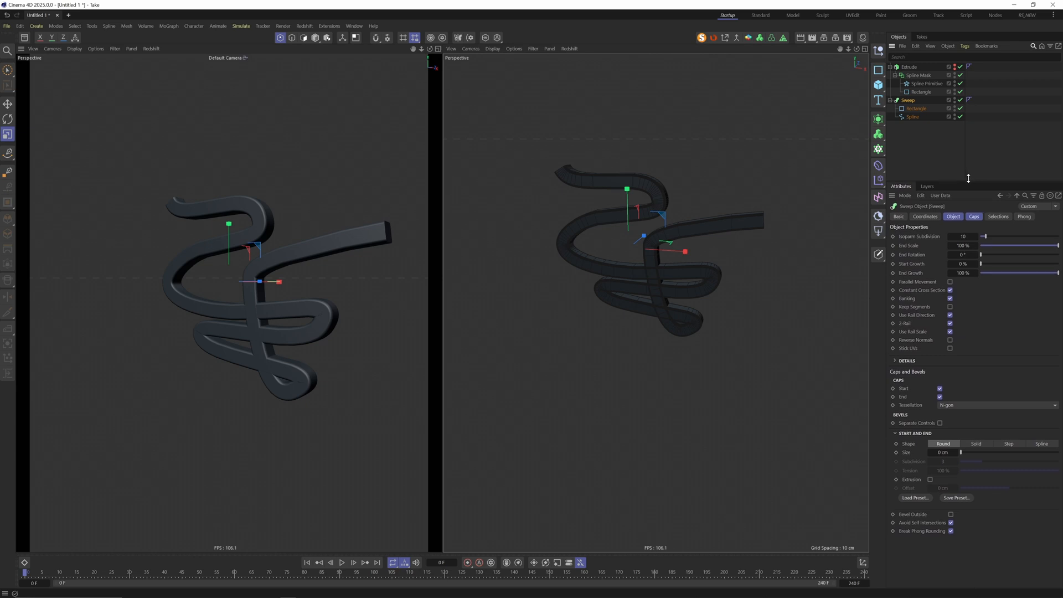
left_click(896, 352)
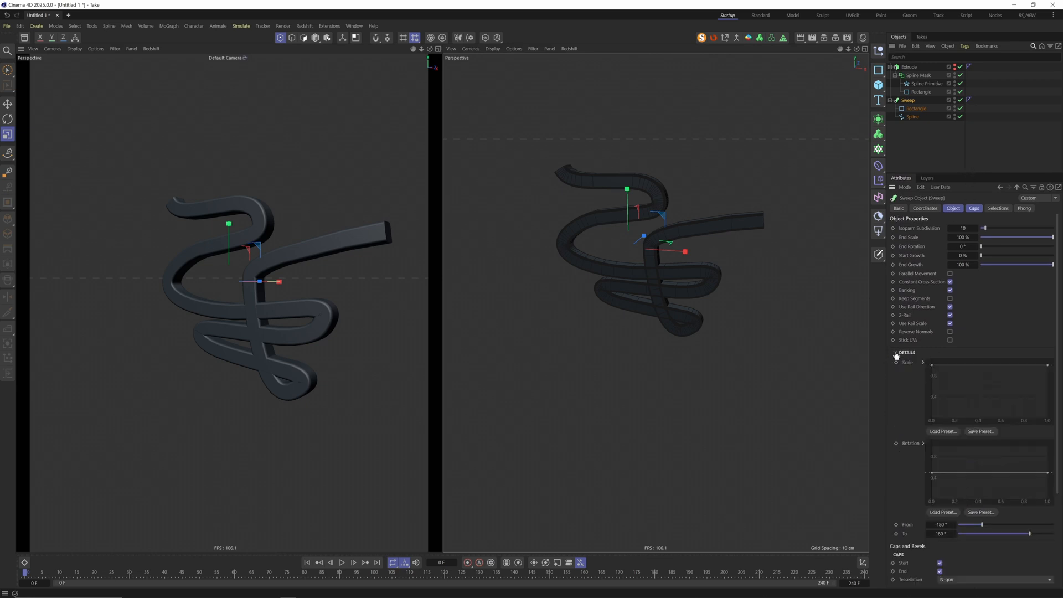
mouse_move(903, 352)
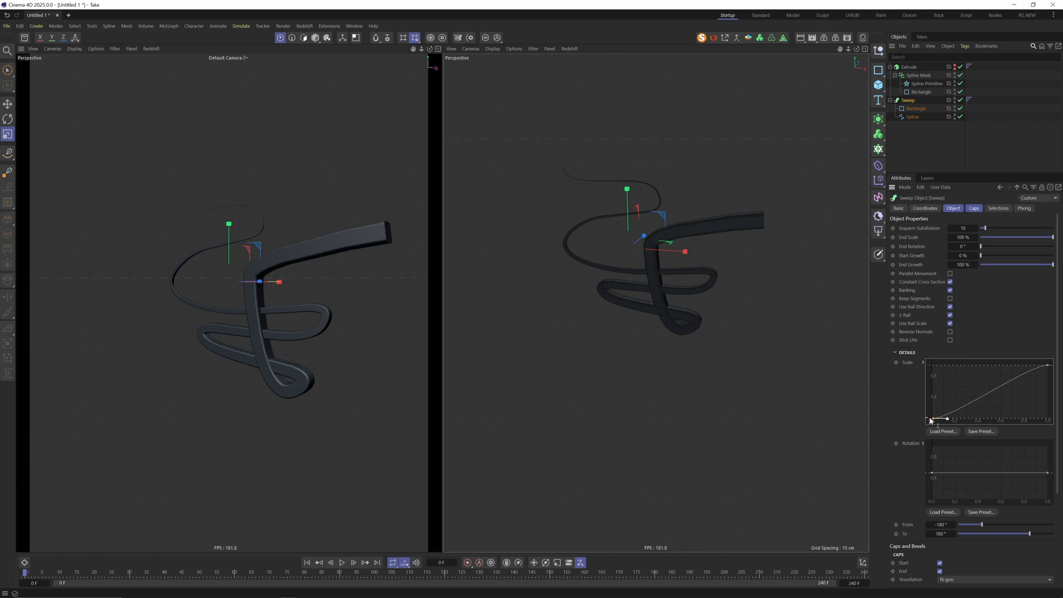
mouse_move(560, 210)
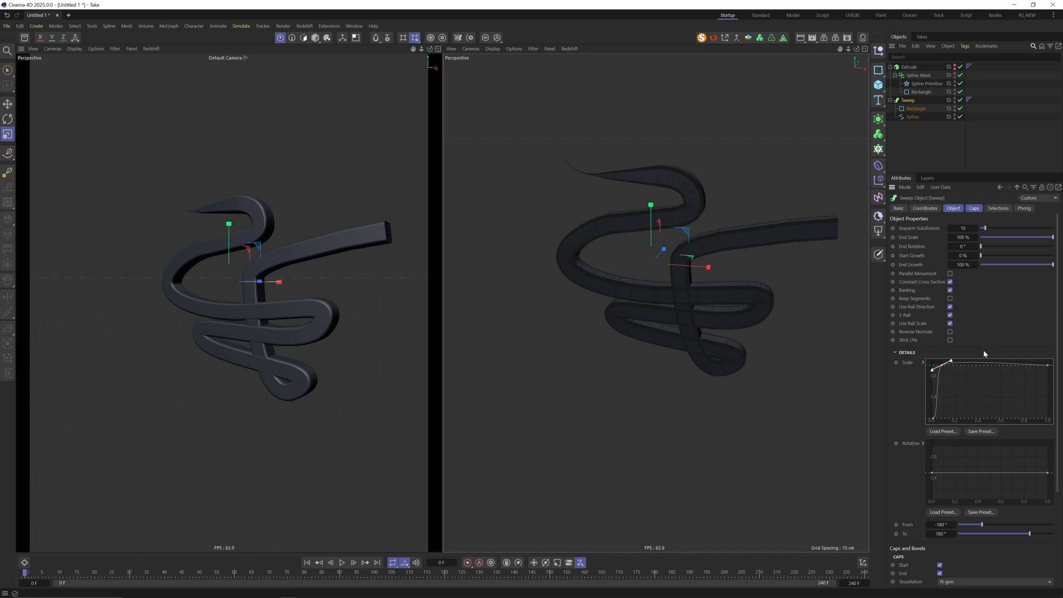
mouse_move(575, 167)
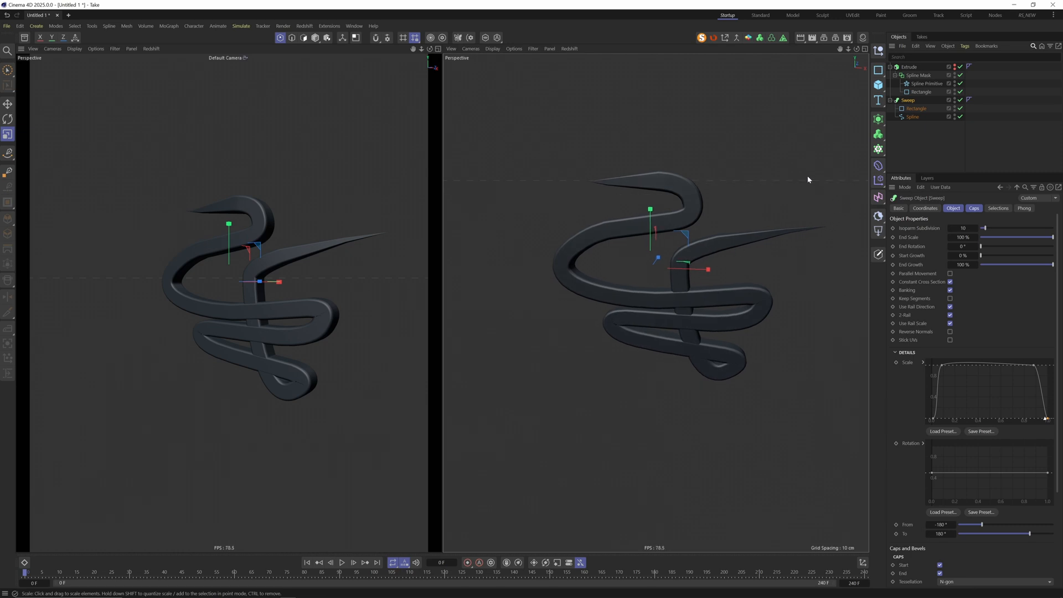
left_click(913, 125)
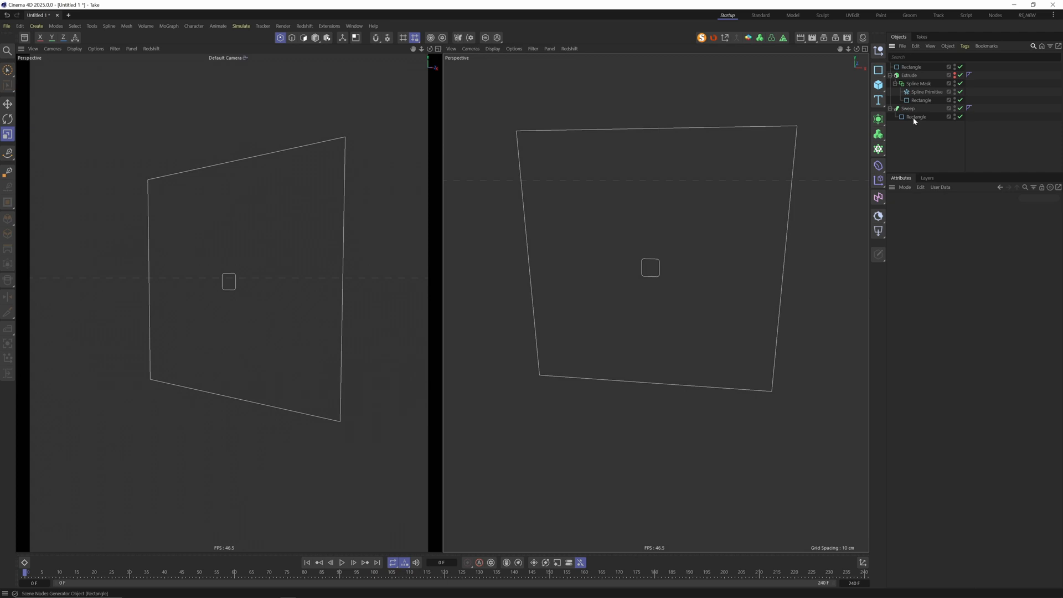
Step: Make the new Rectangle an editable spline and chamfer its four corners into an octagon
left_click(916, 116)
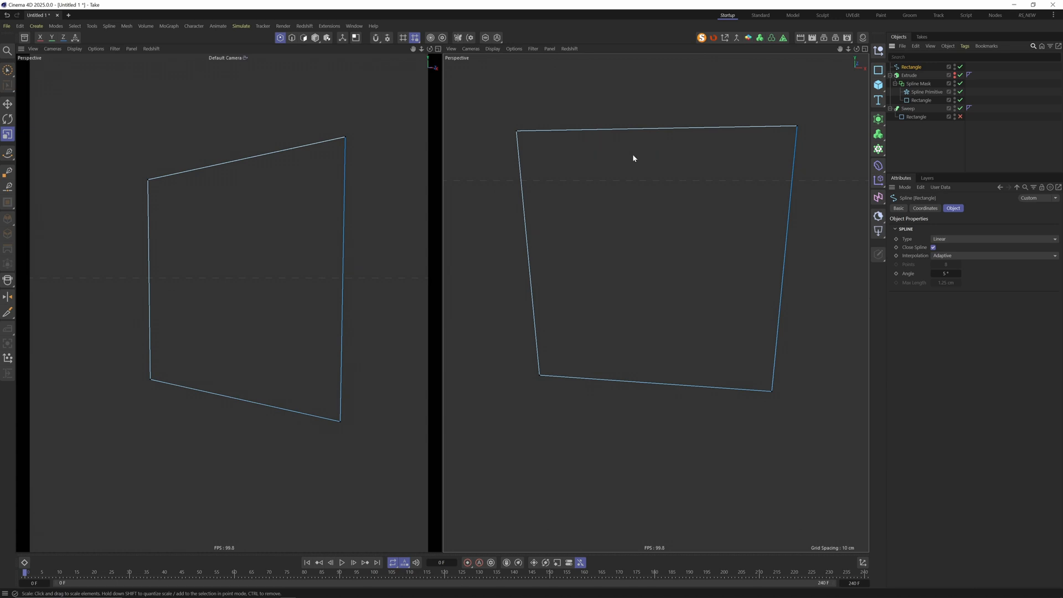
mouse_move(721, 171)
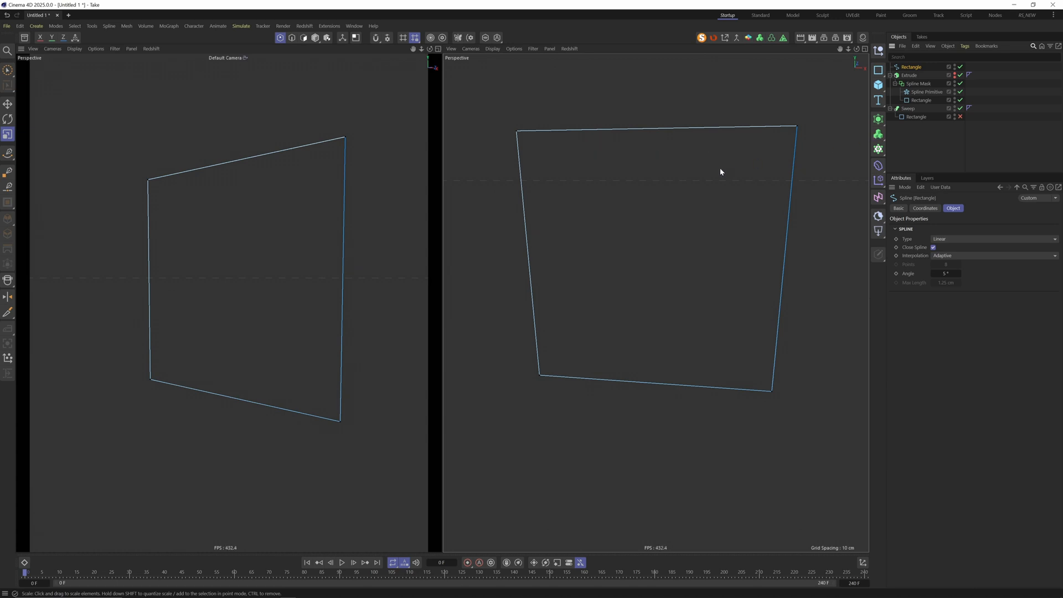
mouse_move(656, 121)
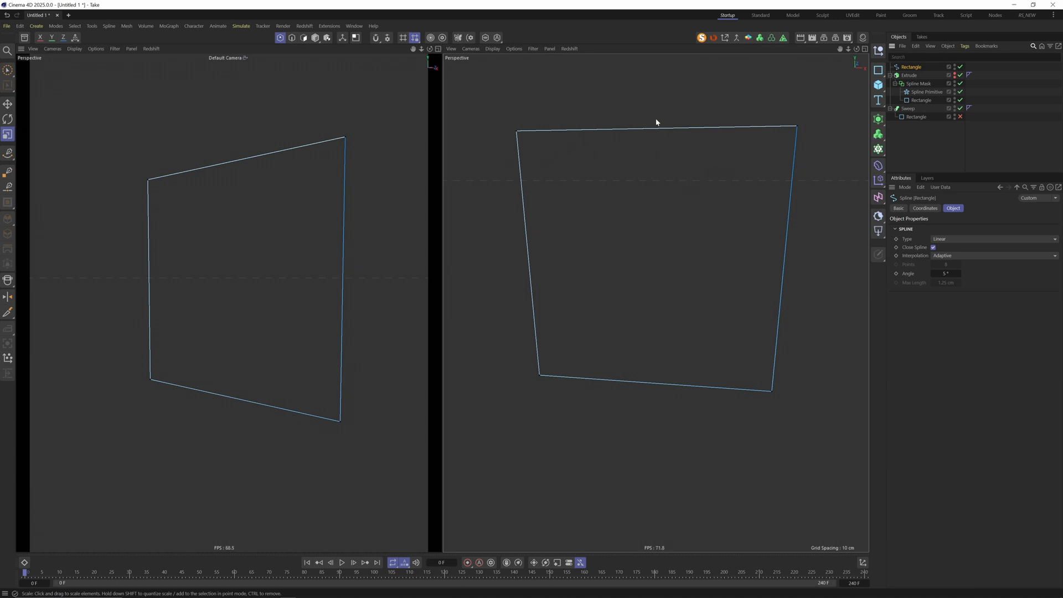
mouse_move(710, 208)
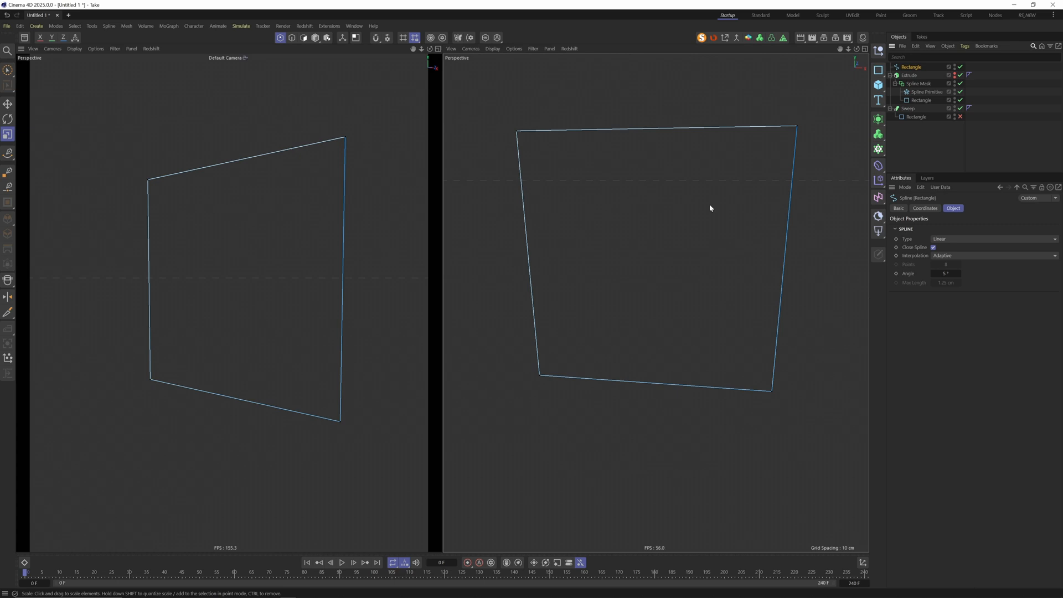
left_click(789, 131)
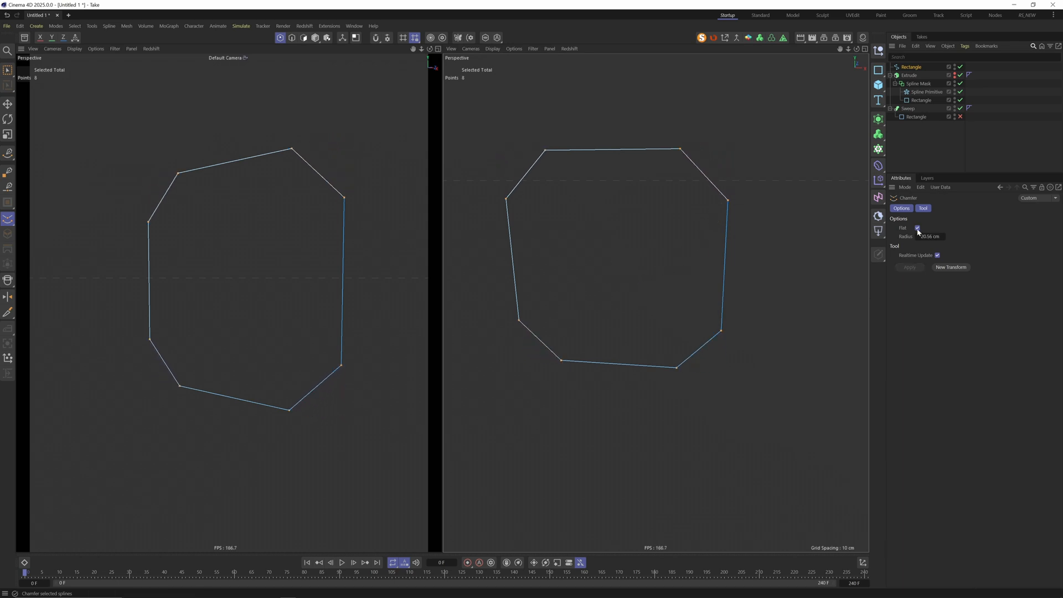
Step: Undo the hard chamfer and add a CV-Chamfer object rounding the rectangle's corners at 2 cm
left_click(917, 228)
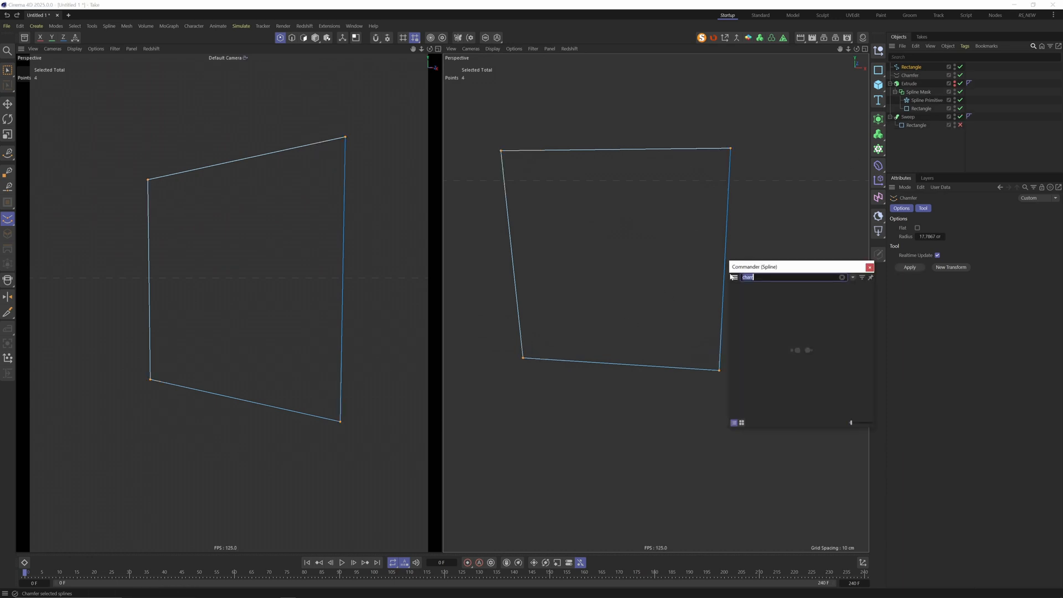
type("cham")
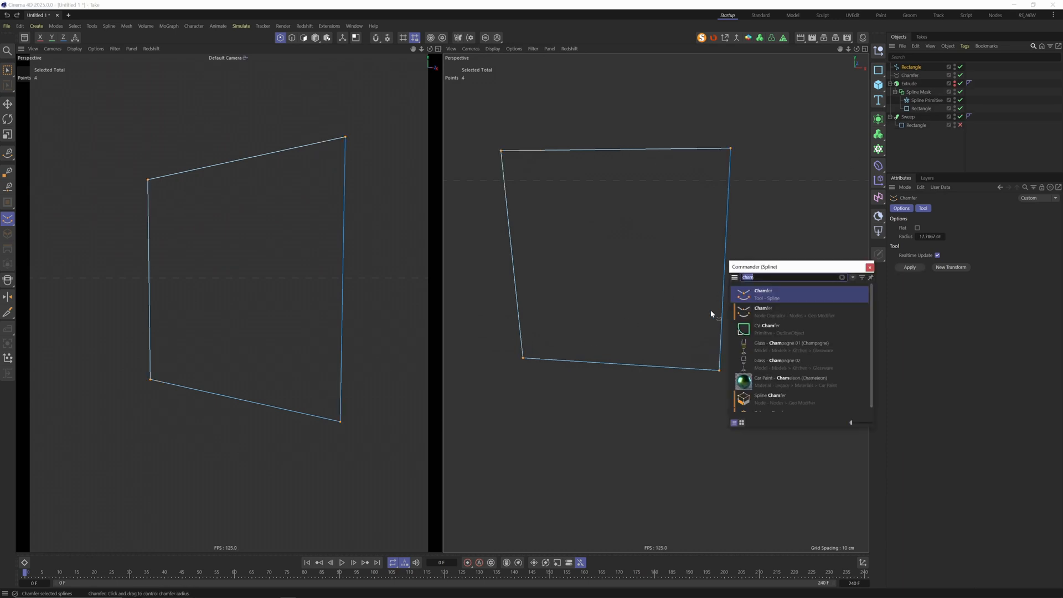
left_click(770, 328)
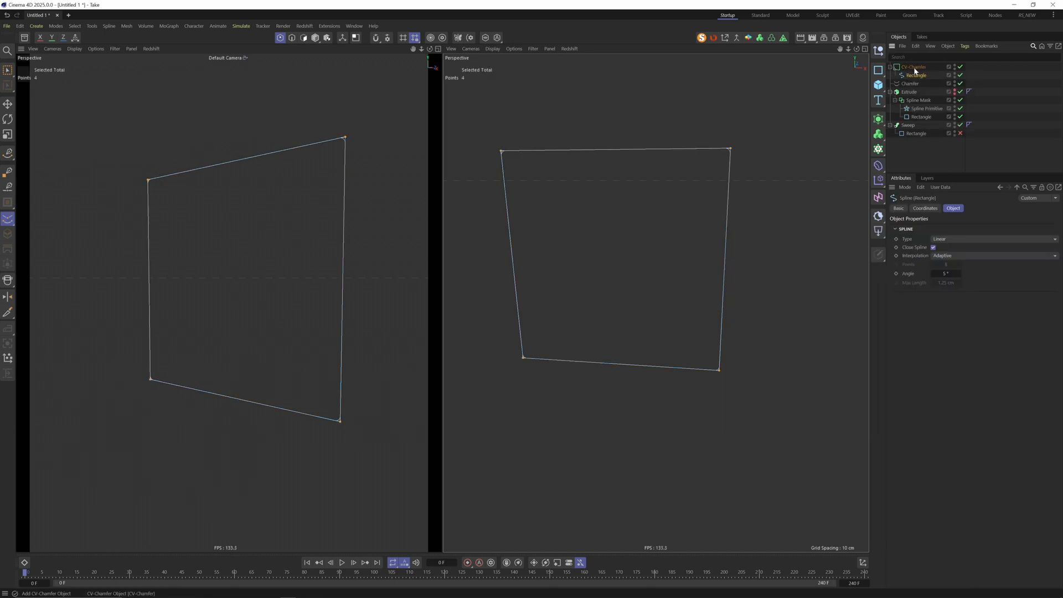
left_click(913, 67)
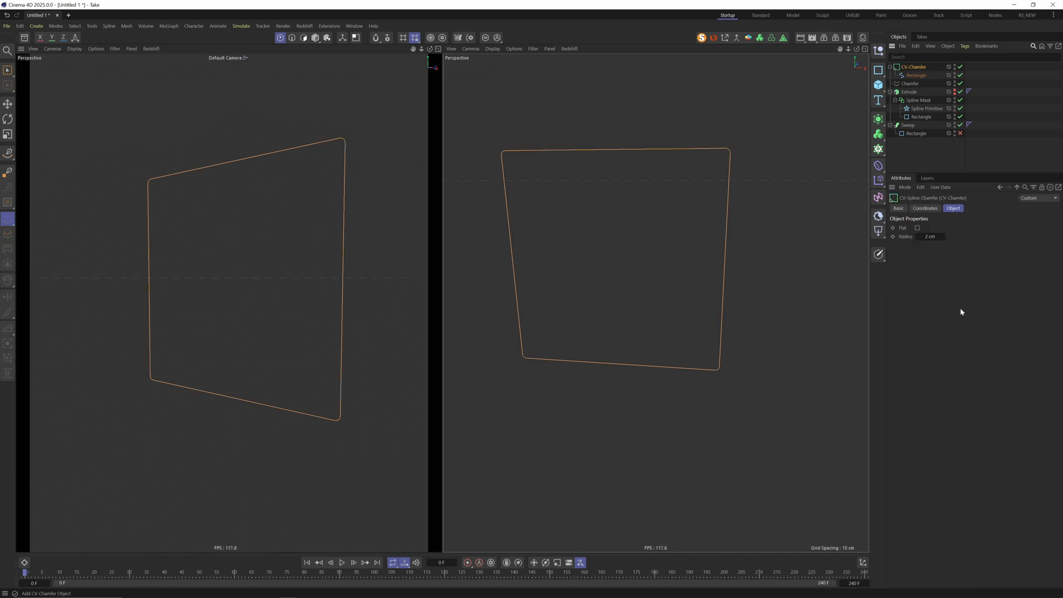